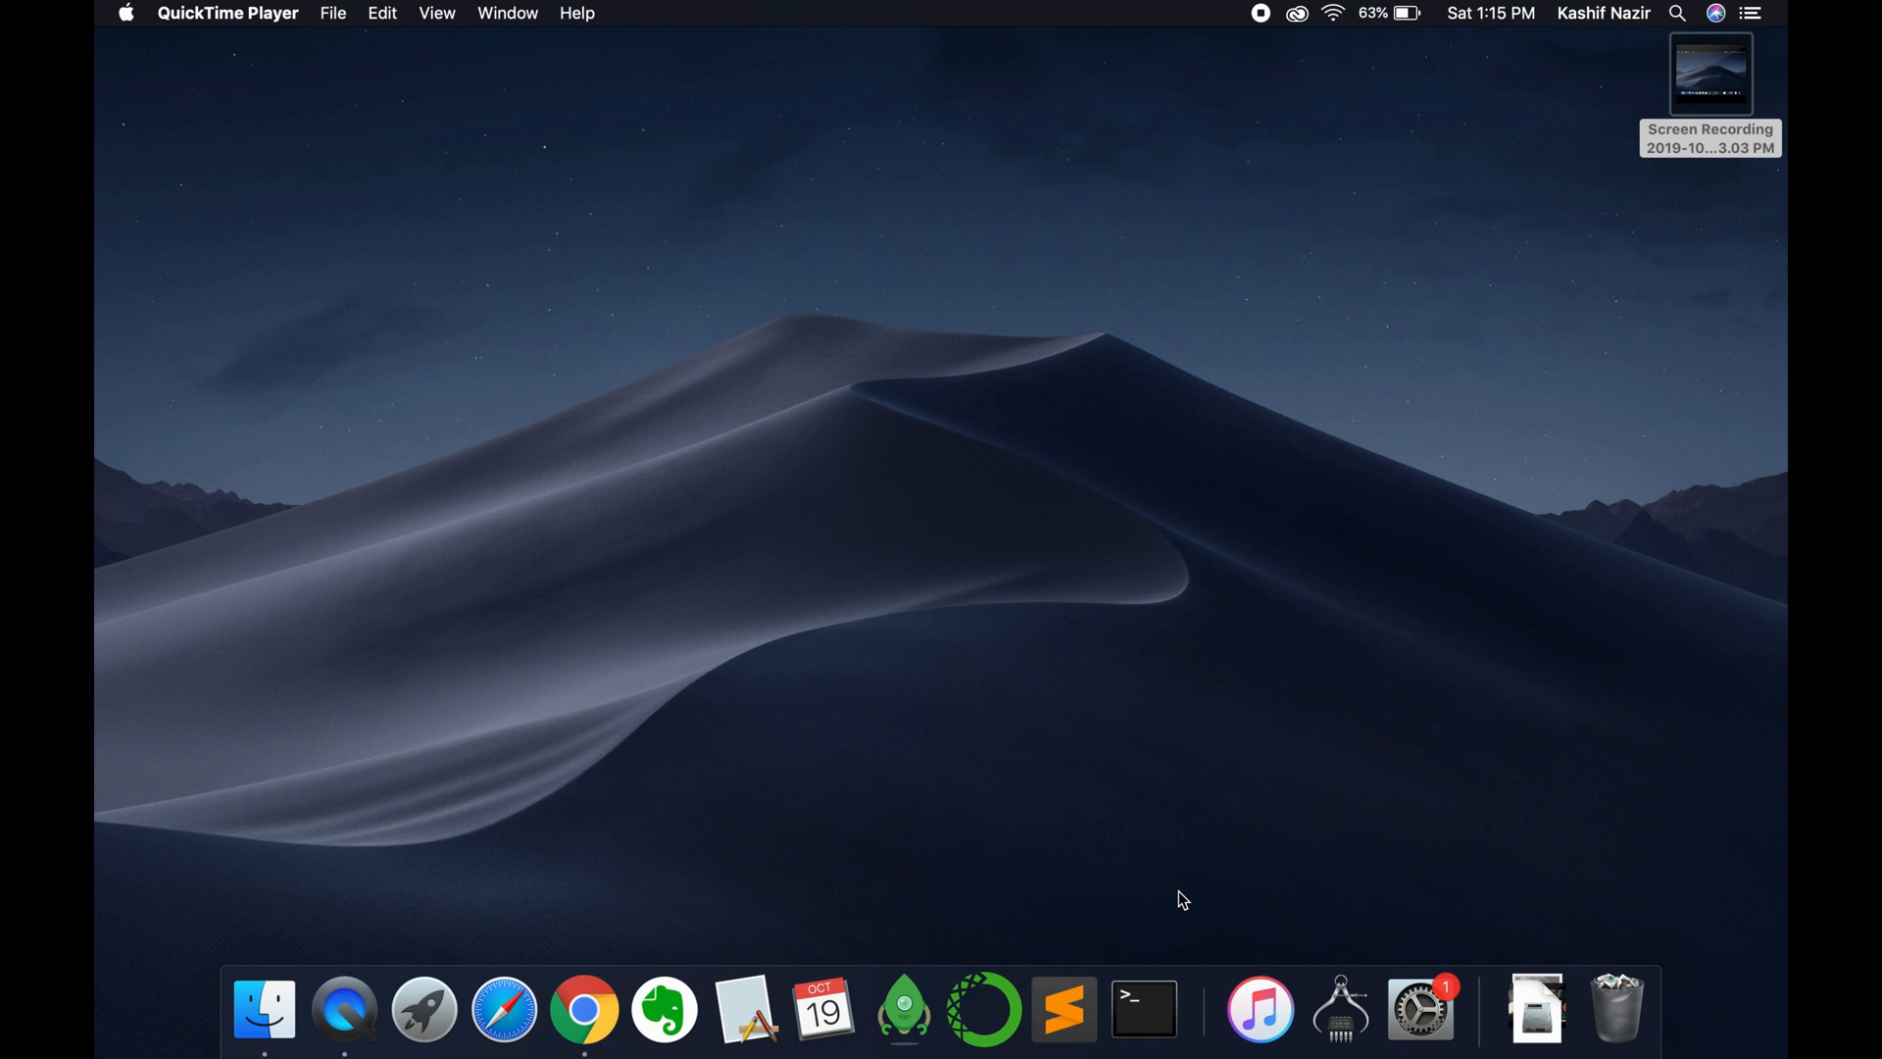
mouse_move(584, 1009)
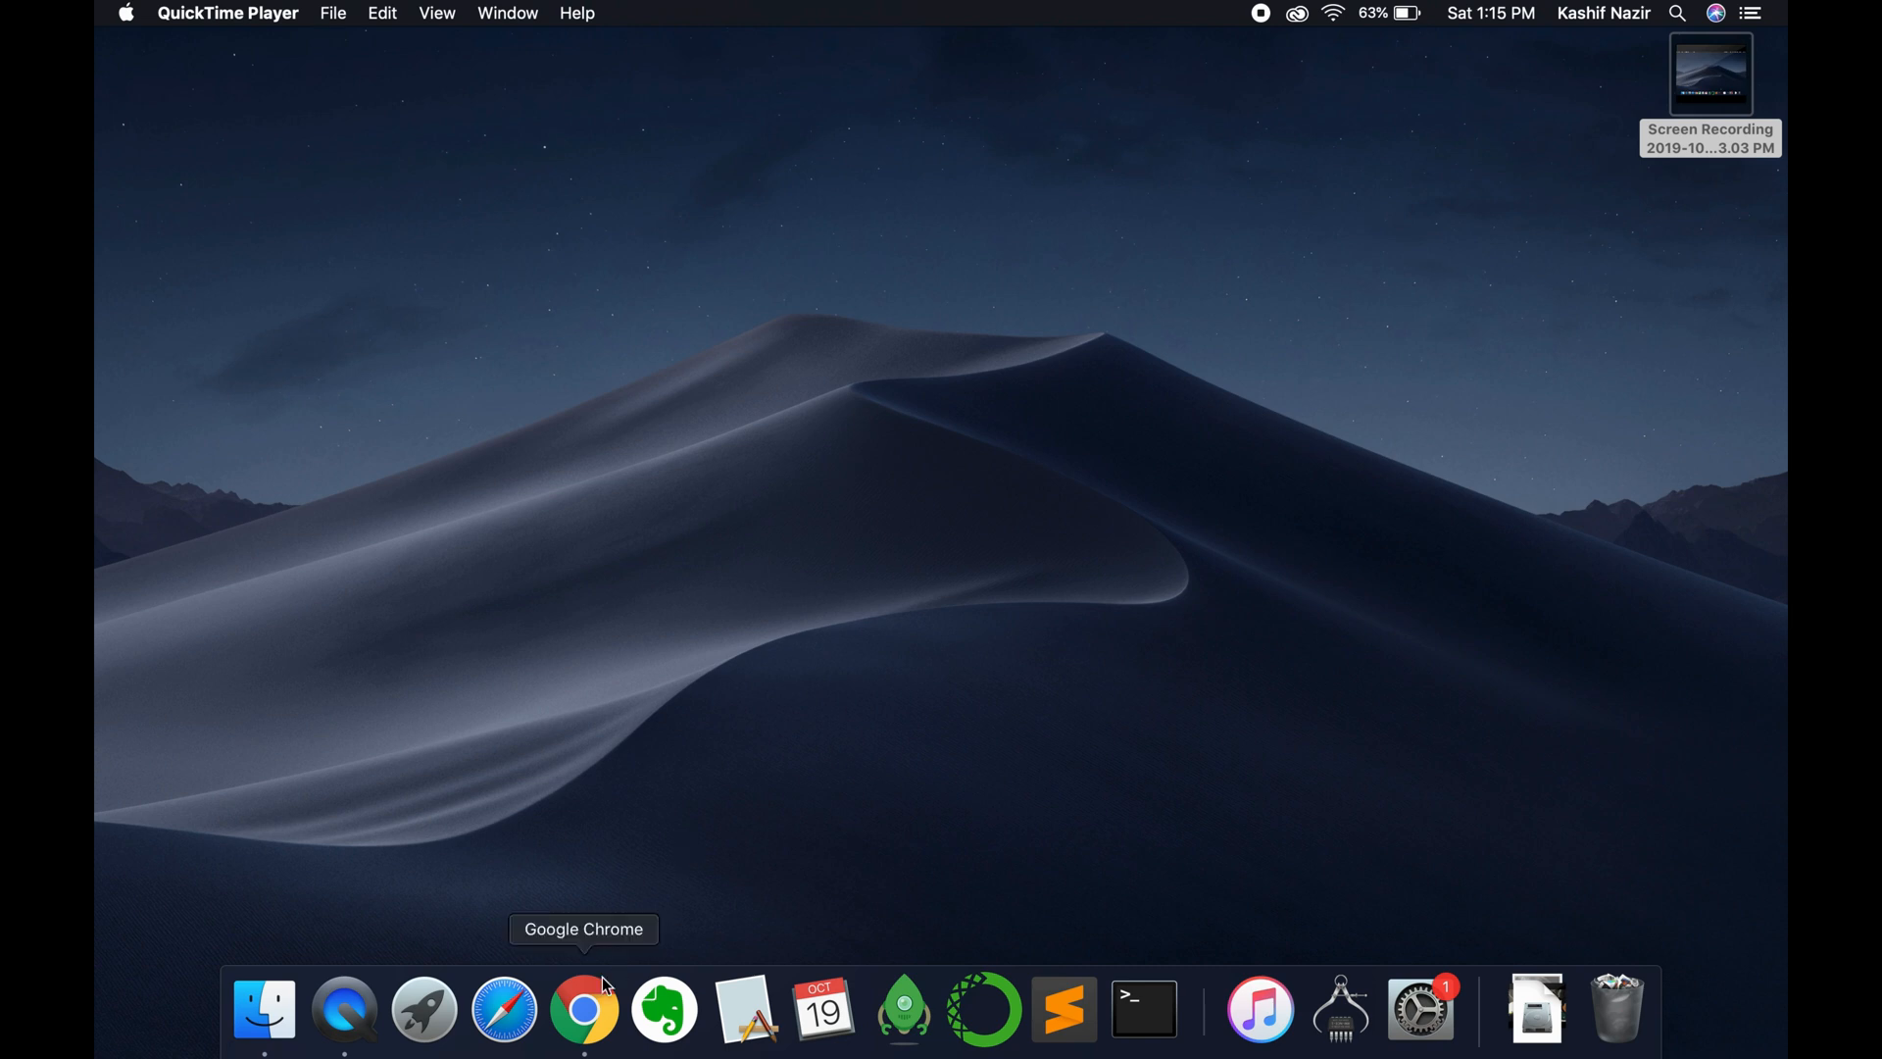
Launch Google Chrome from the Dock so a new tab page appears.
click(584, 1009)
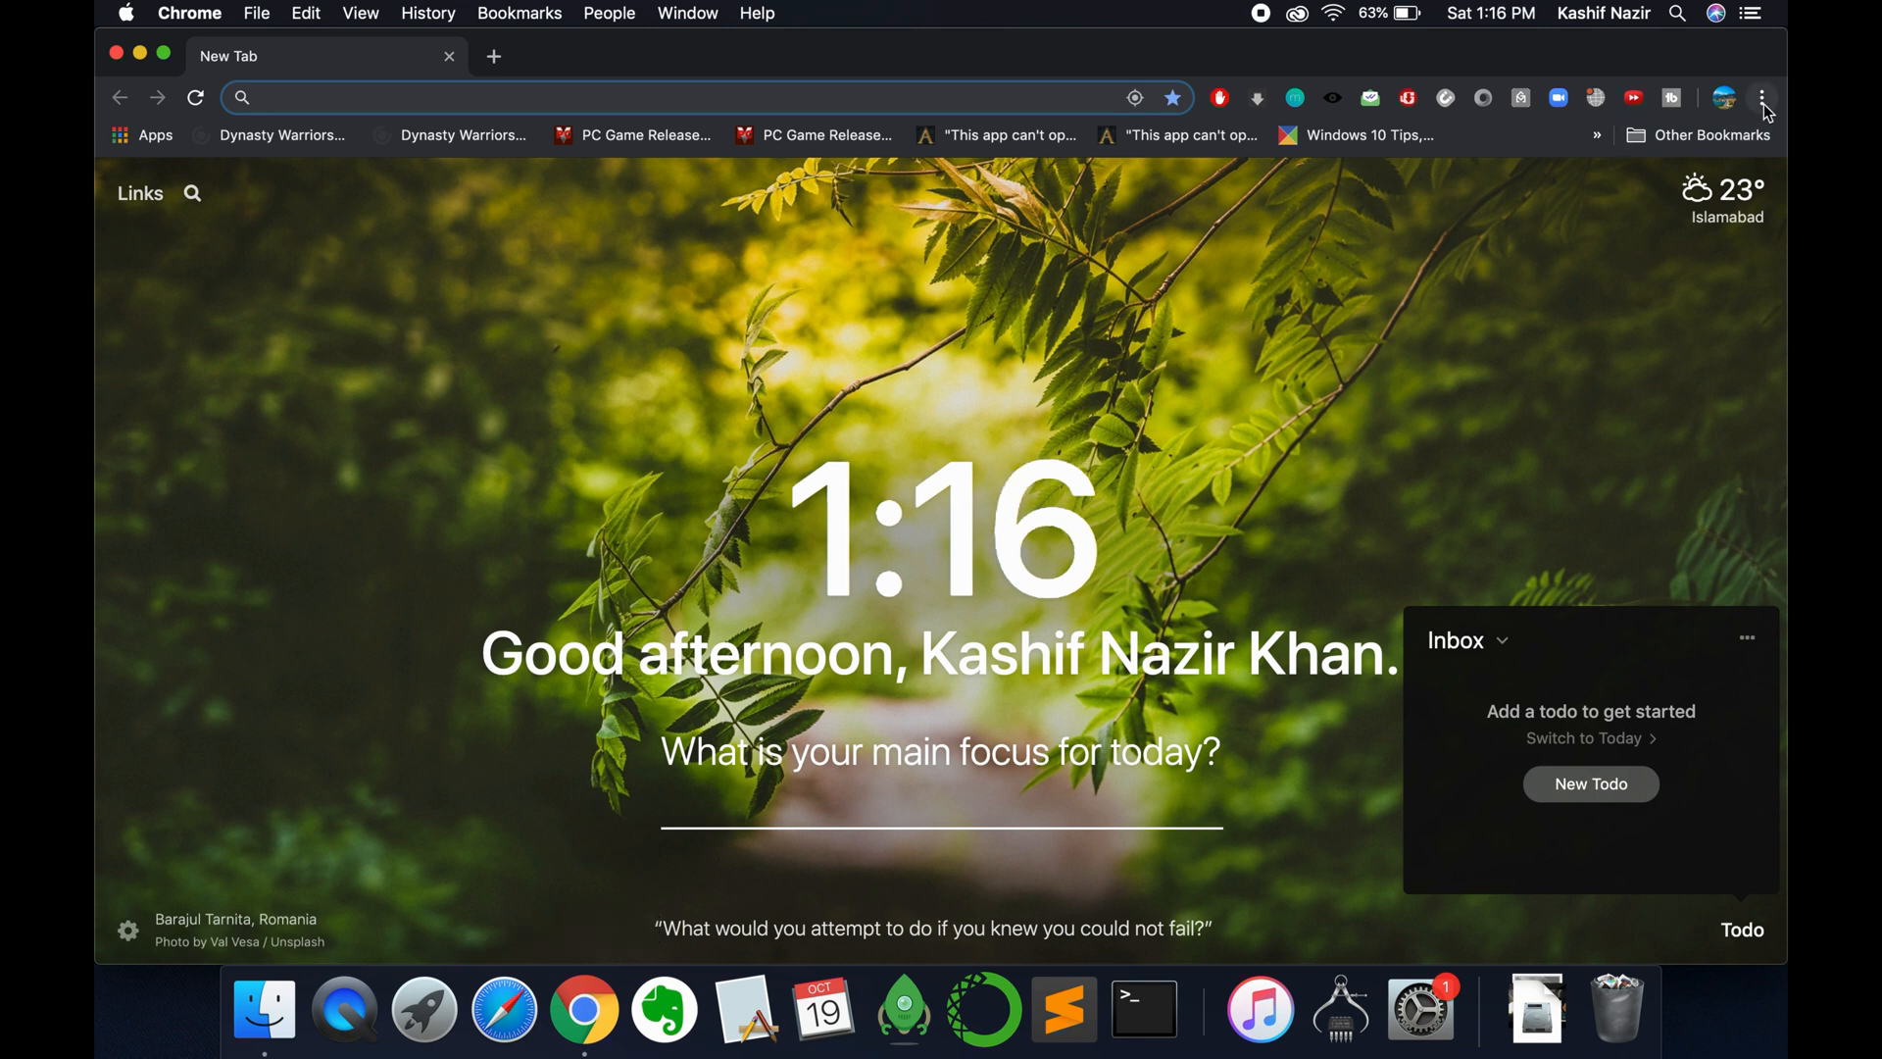
Open Chrome's Settings page from the three-dot browser menu.
click(1760, 97)
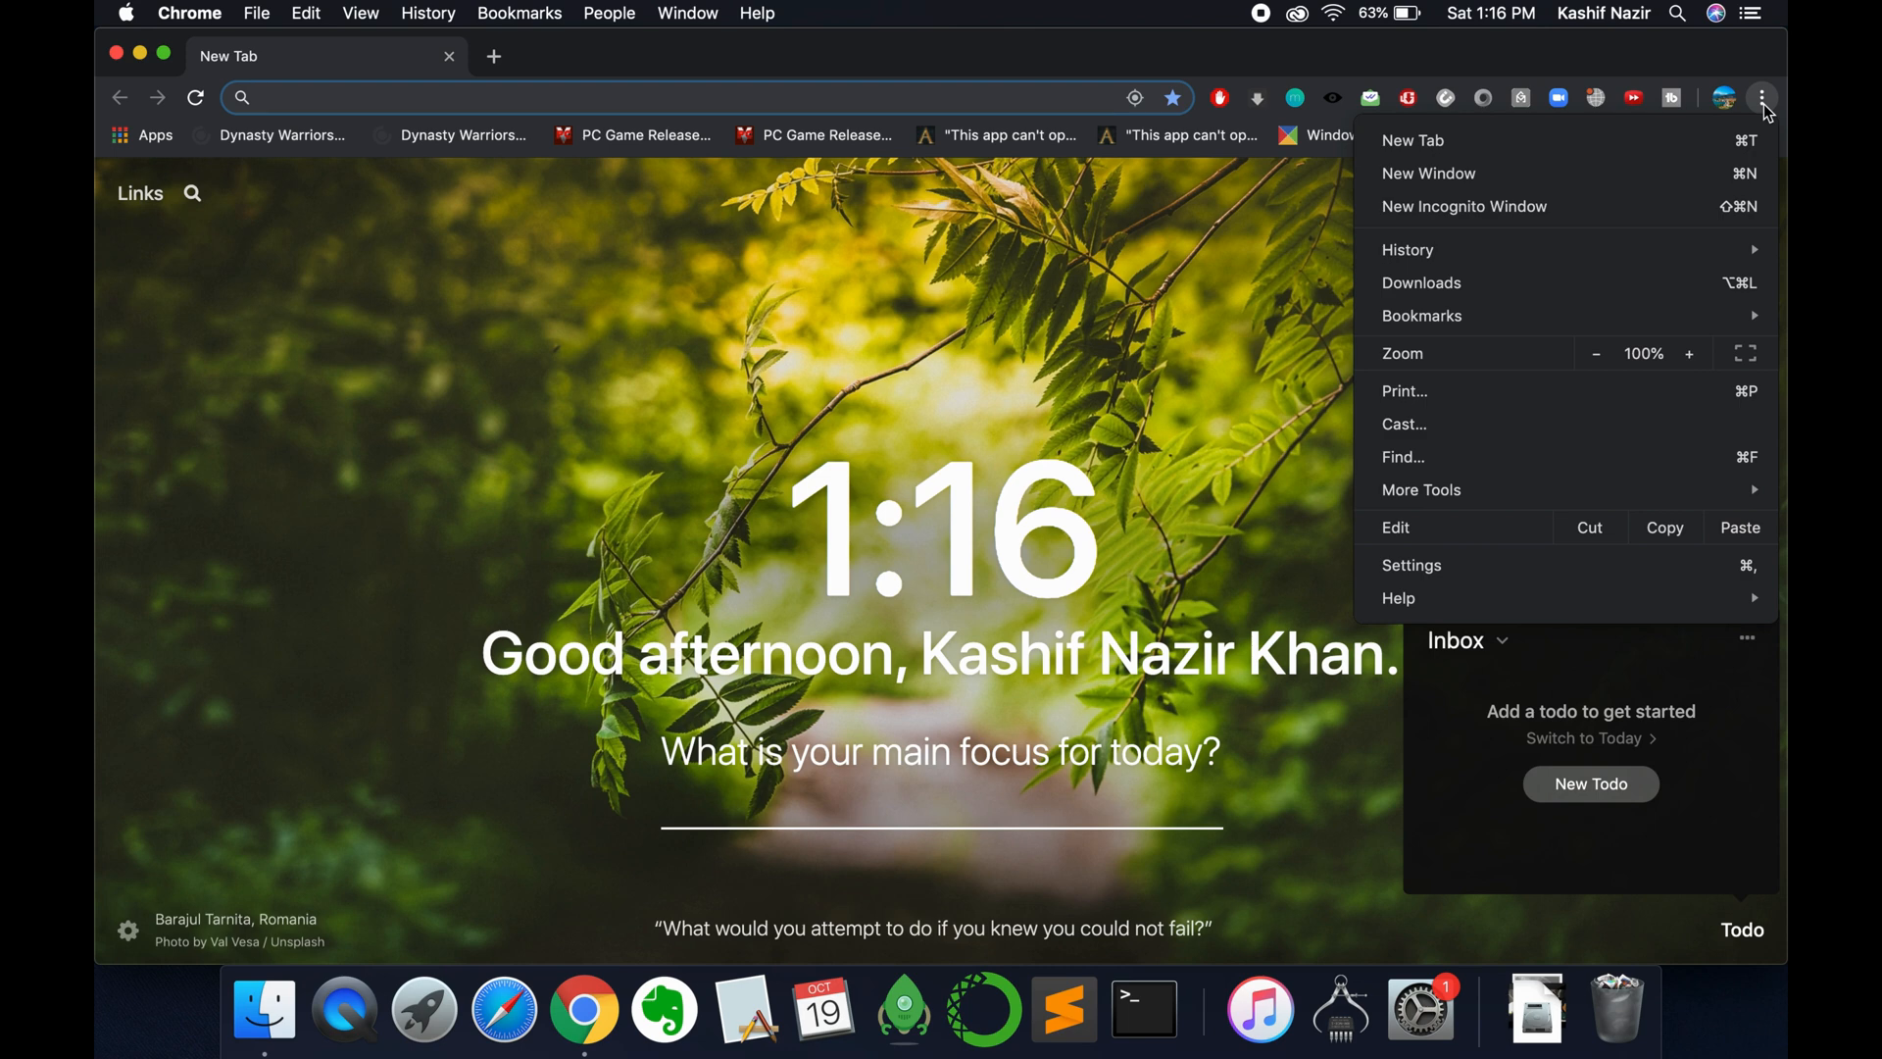
mouse_move(1499, 394)
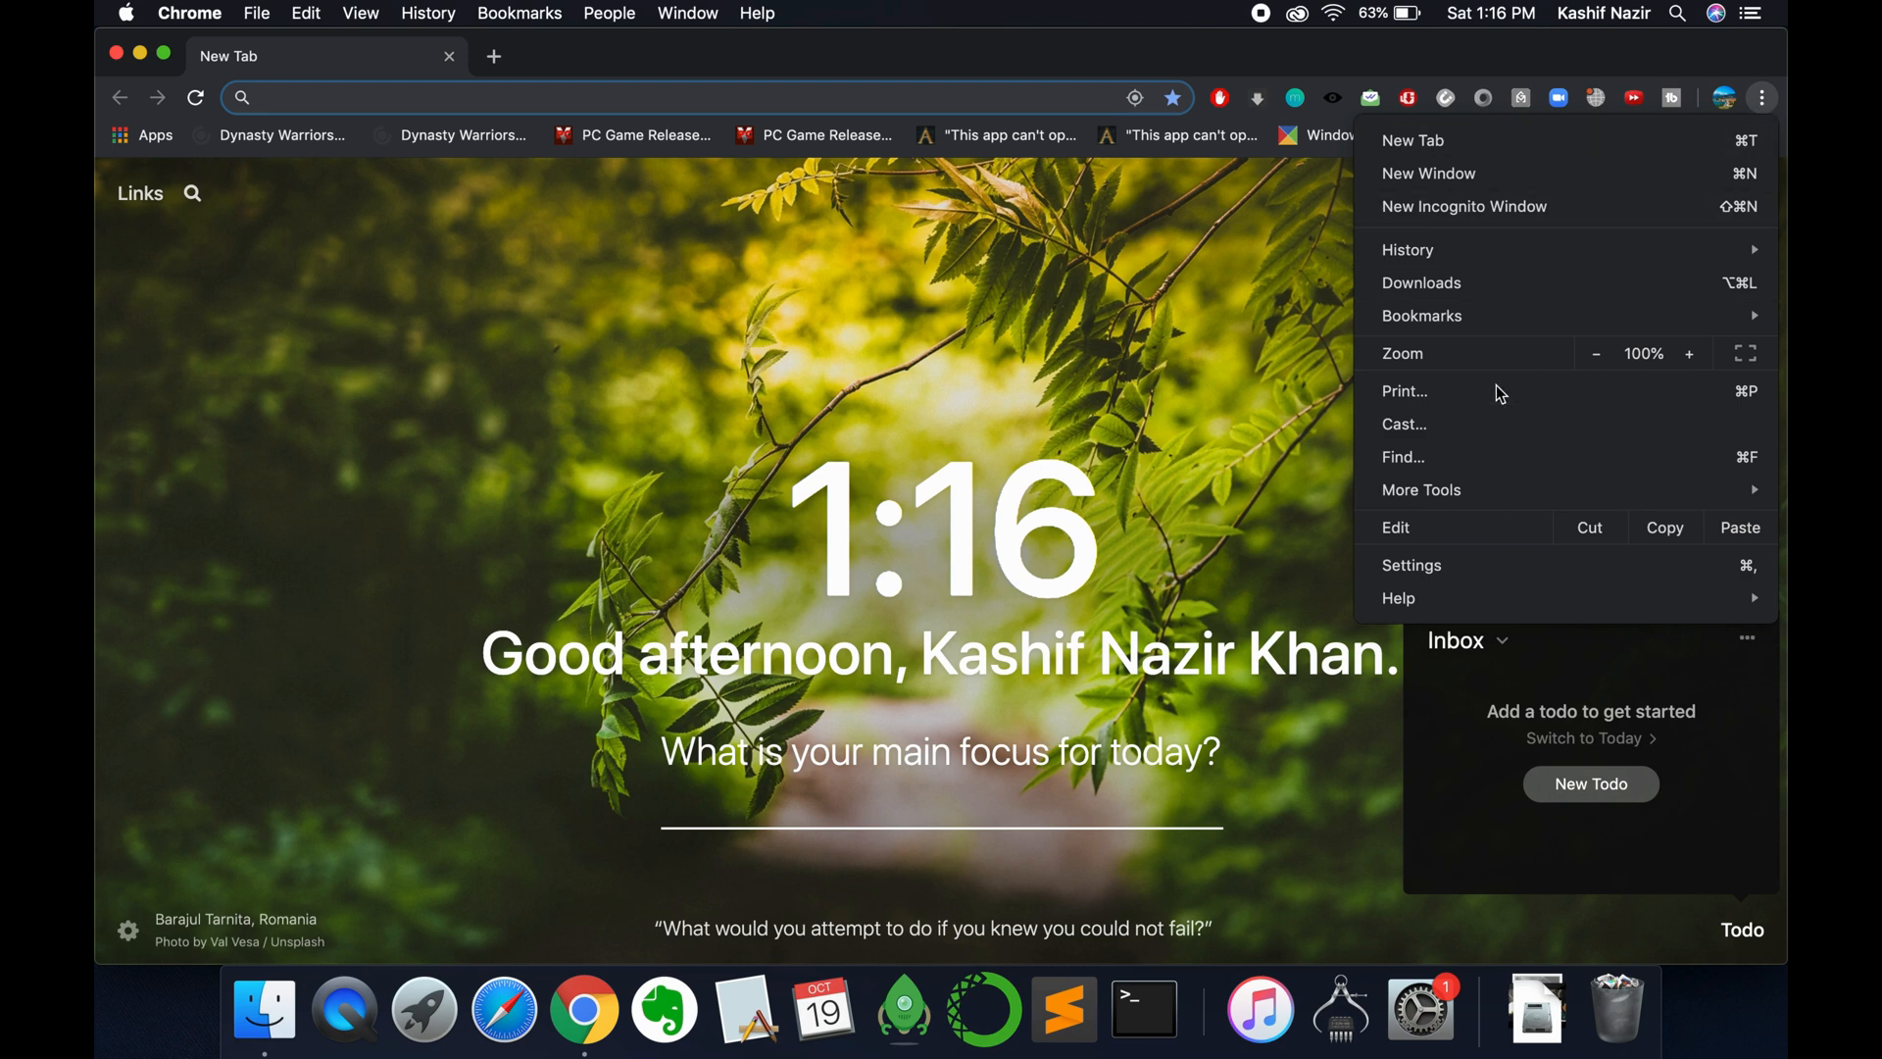
click(1411, 565)
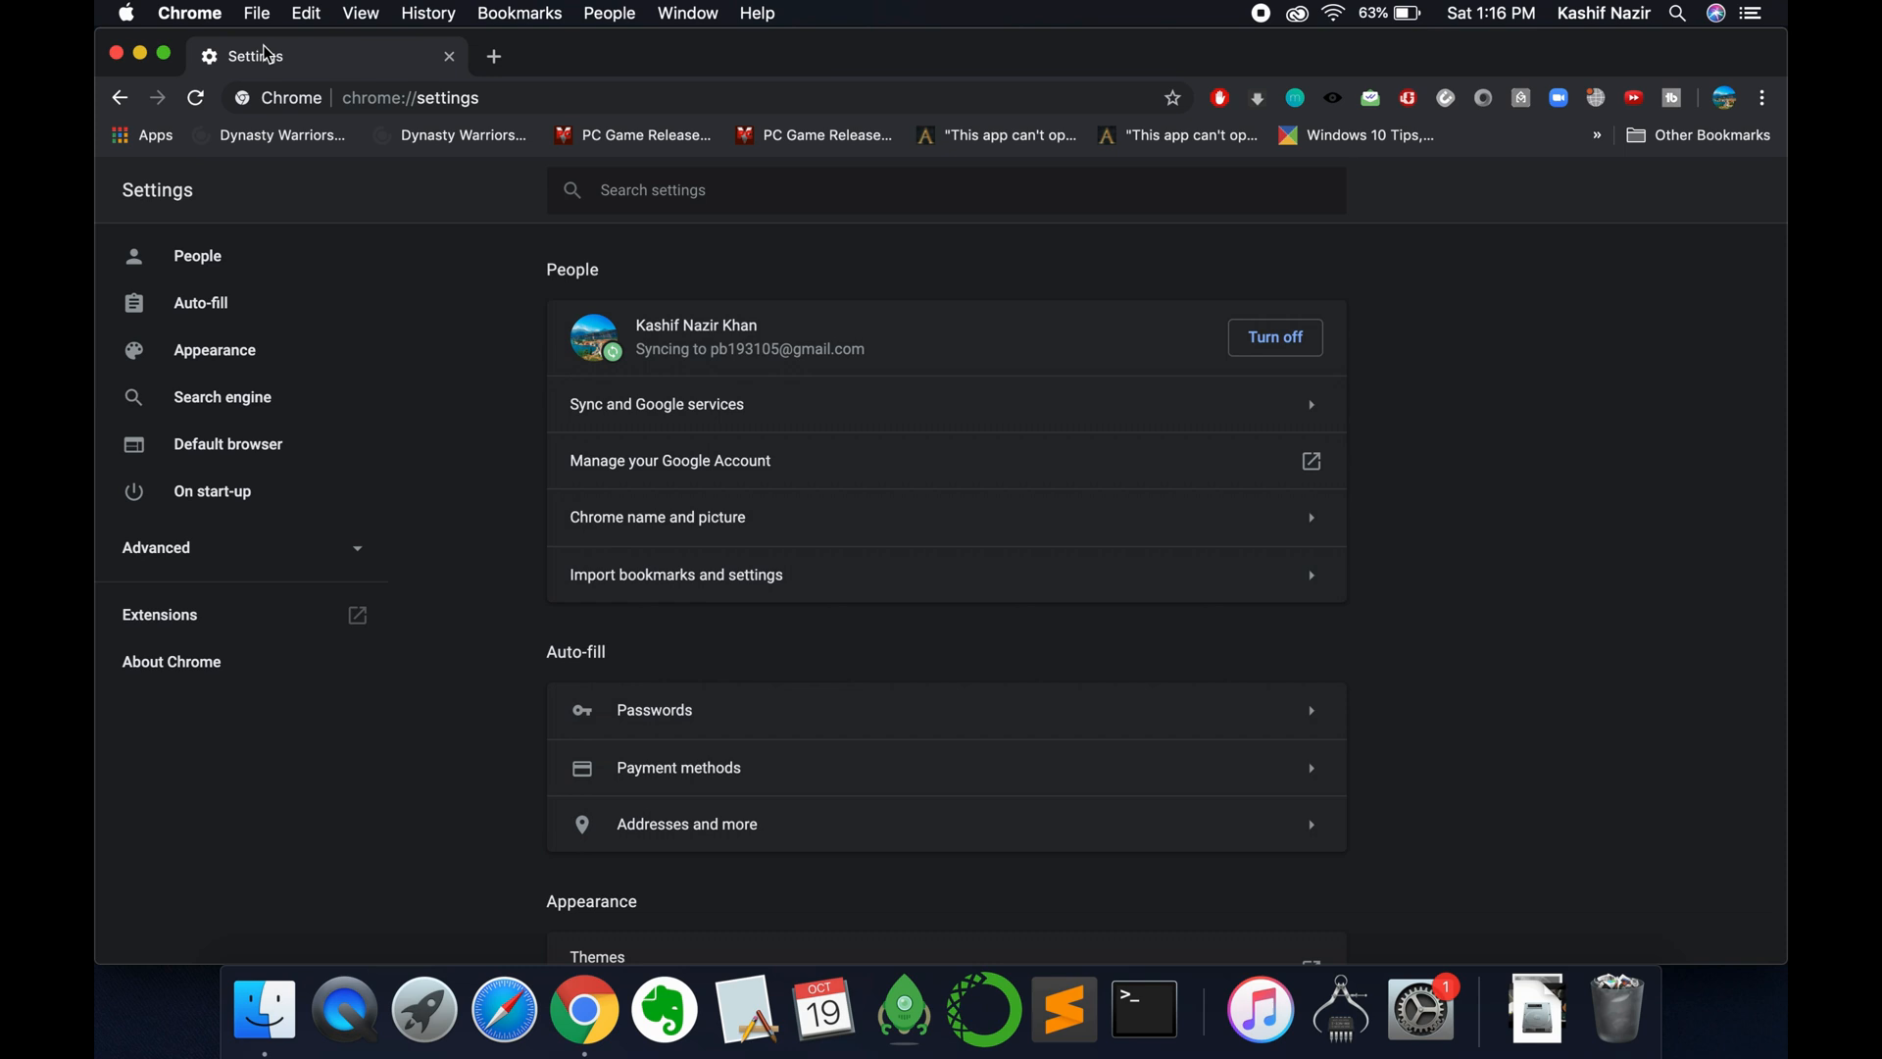
Scroll Settings to the Search engine section, where Bing is the address-bar engine.
scroll(down, 3)
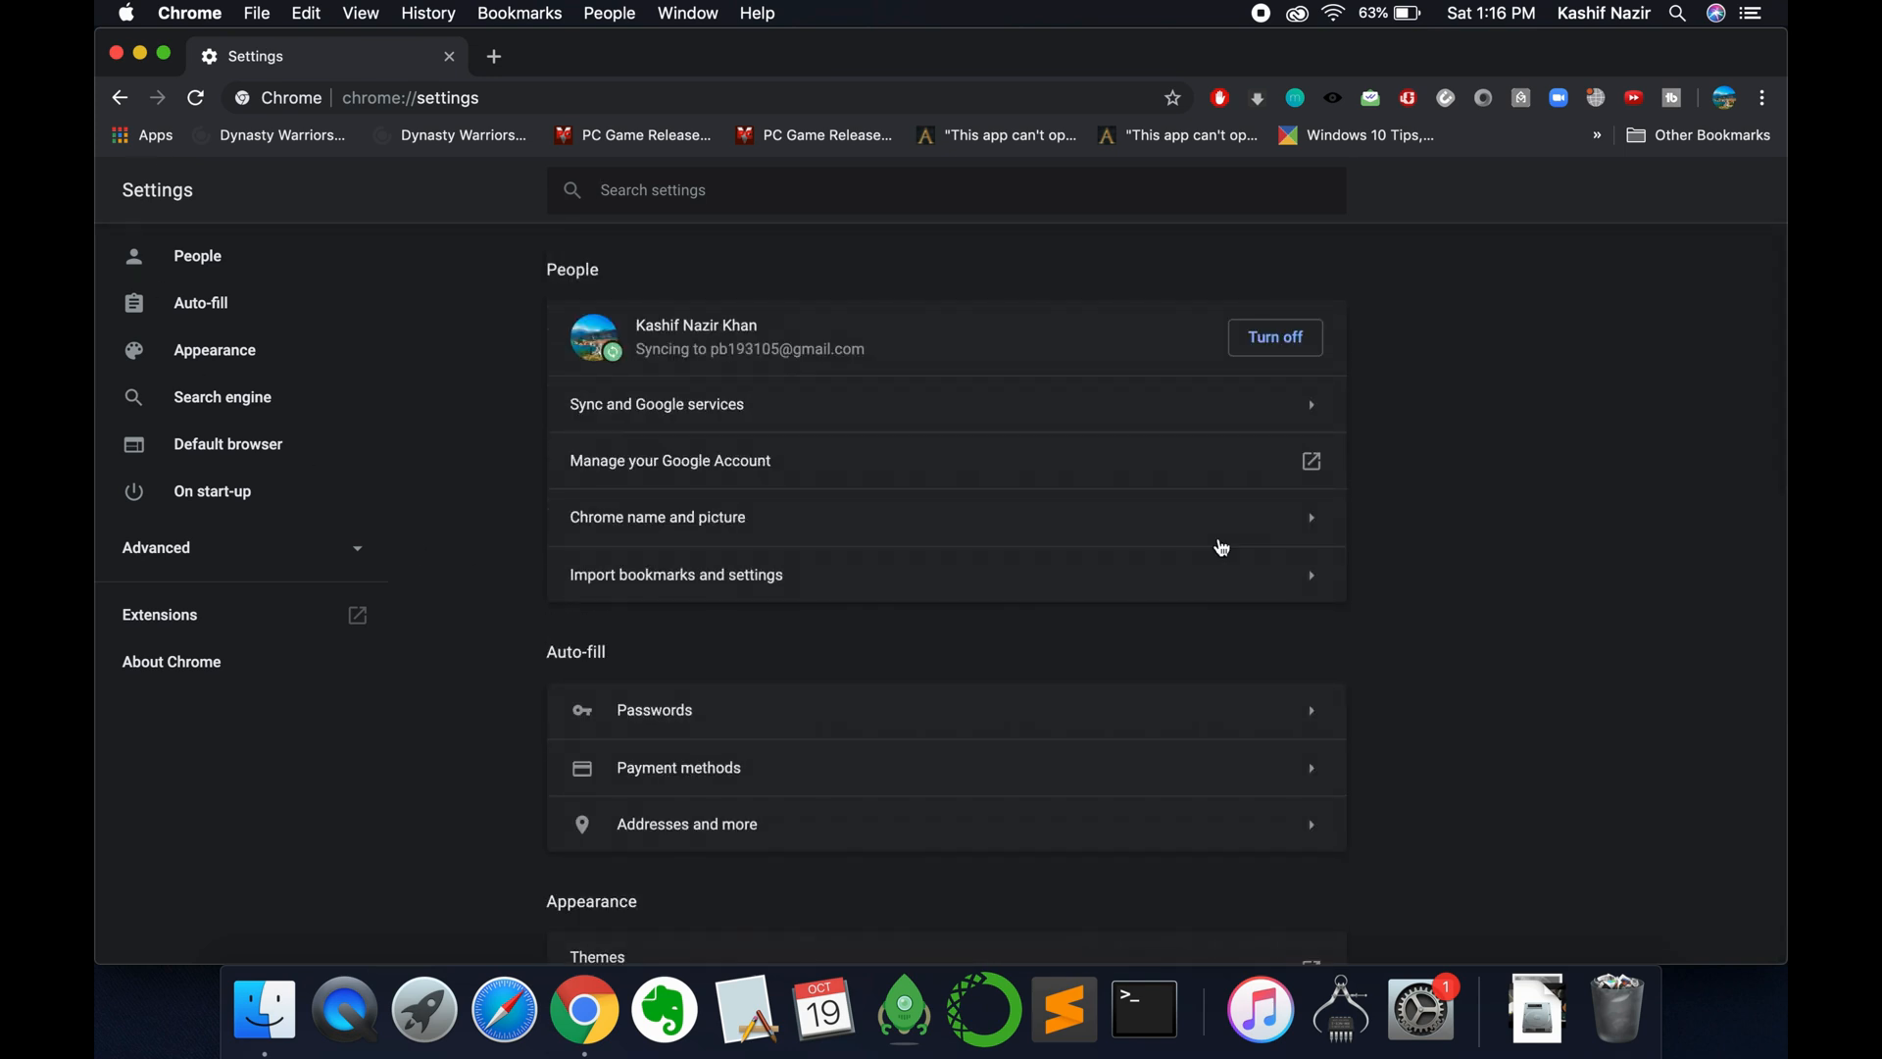
mouse_move(690, 246)
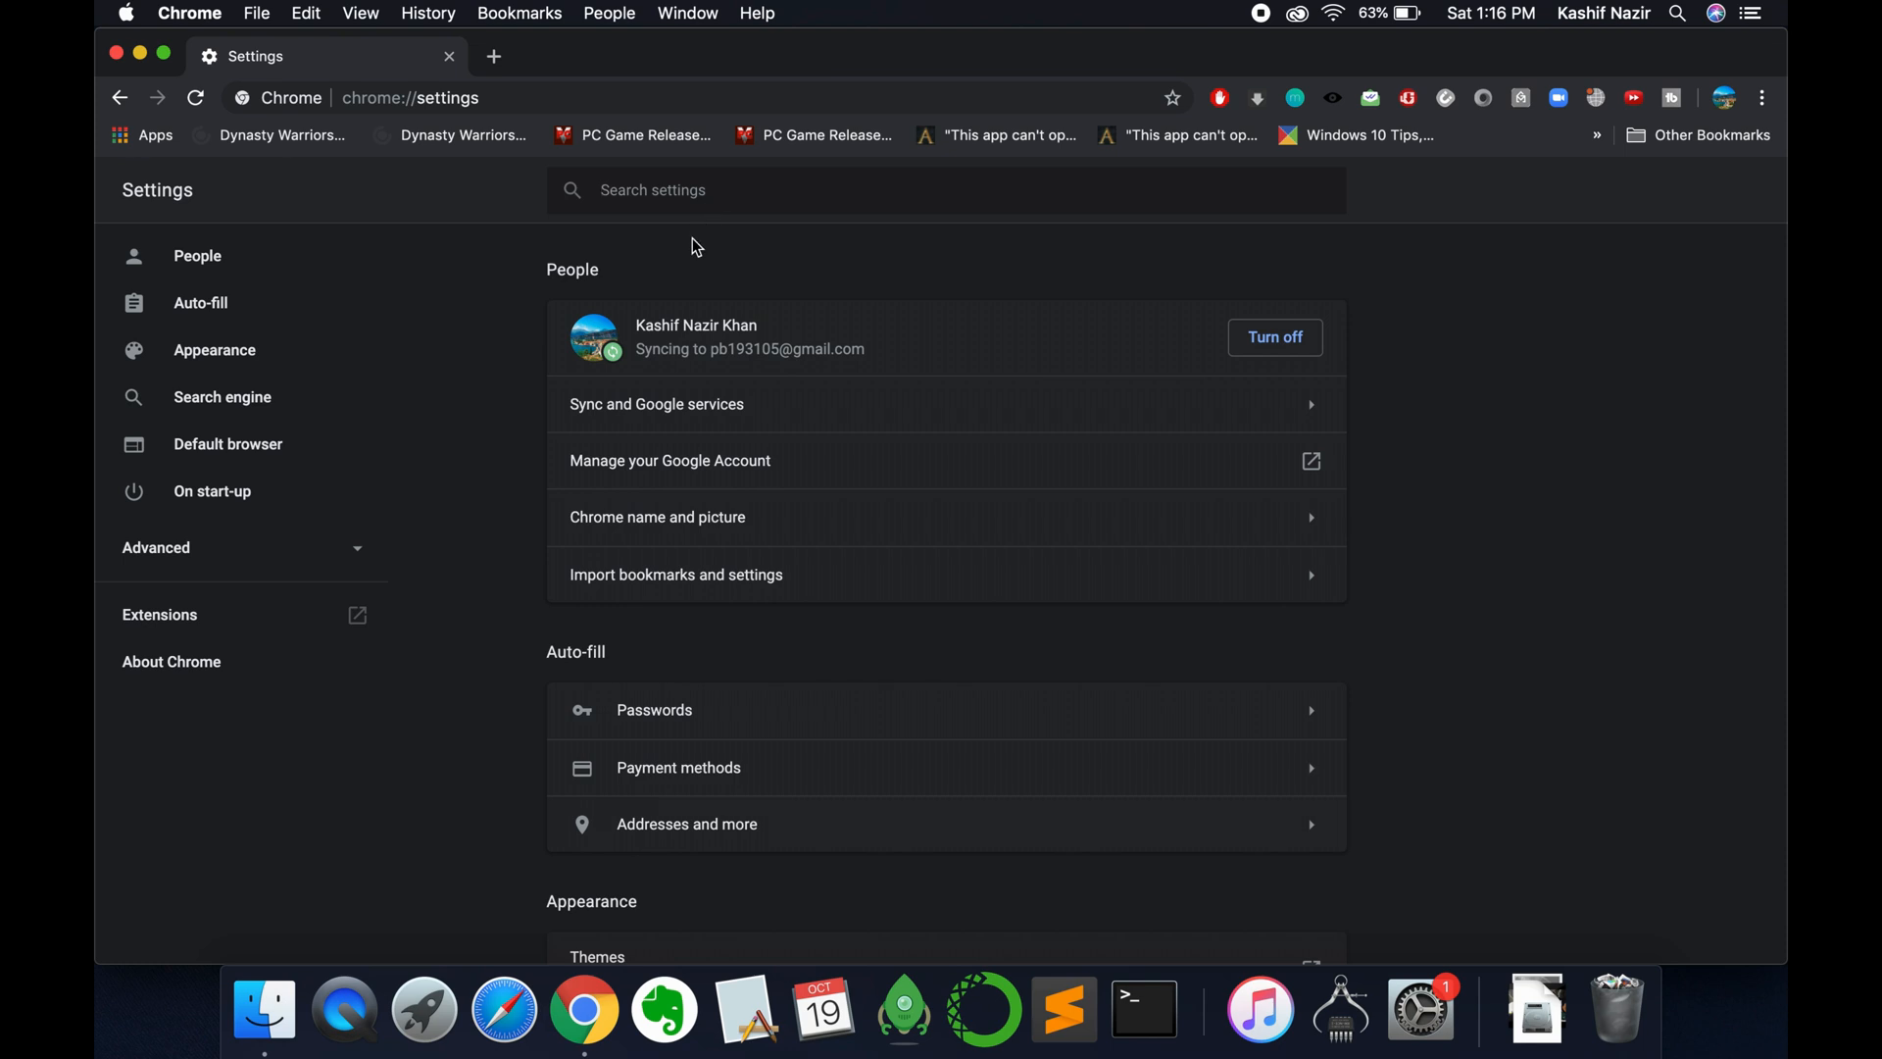
mouse_move(705, 251)
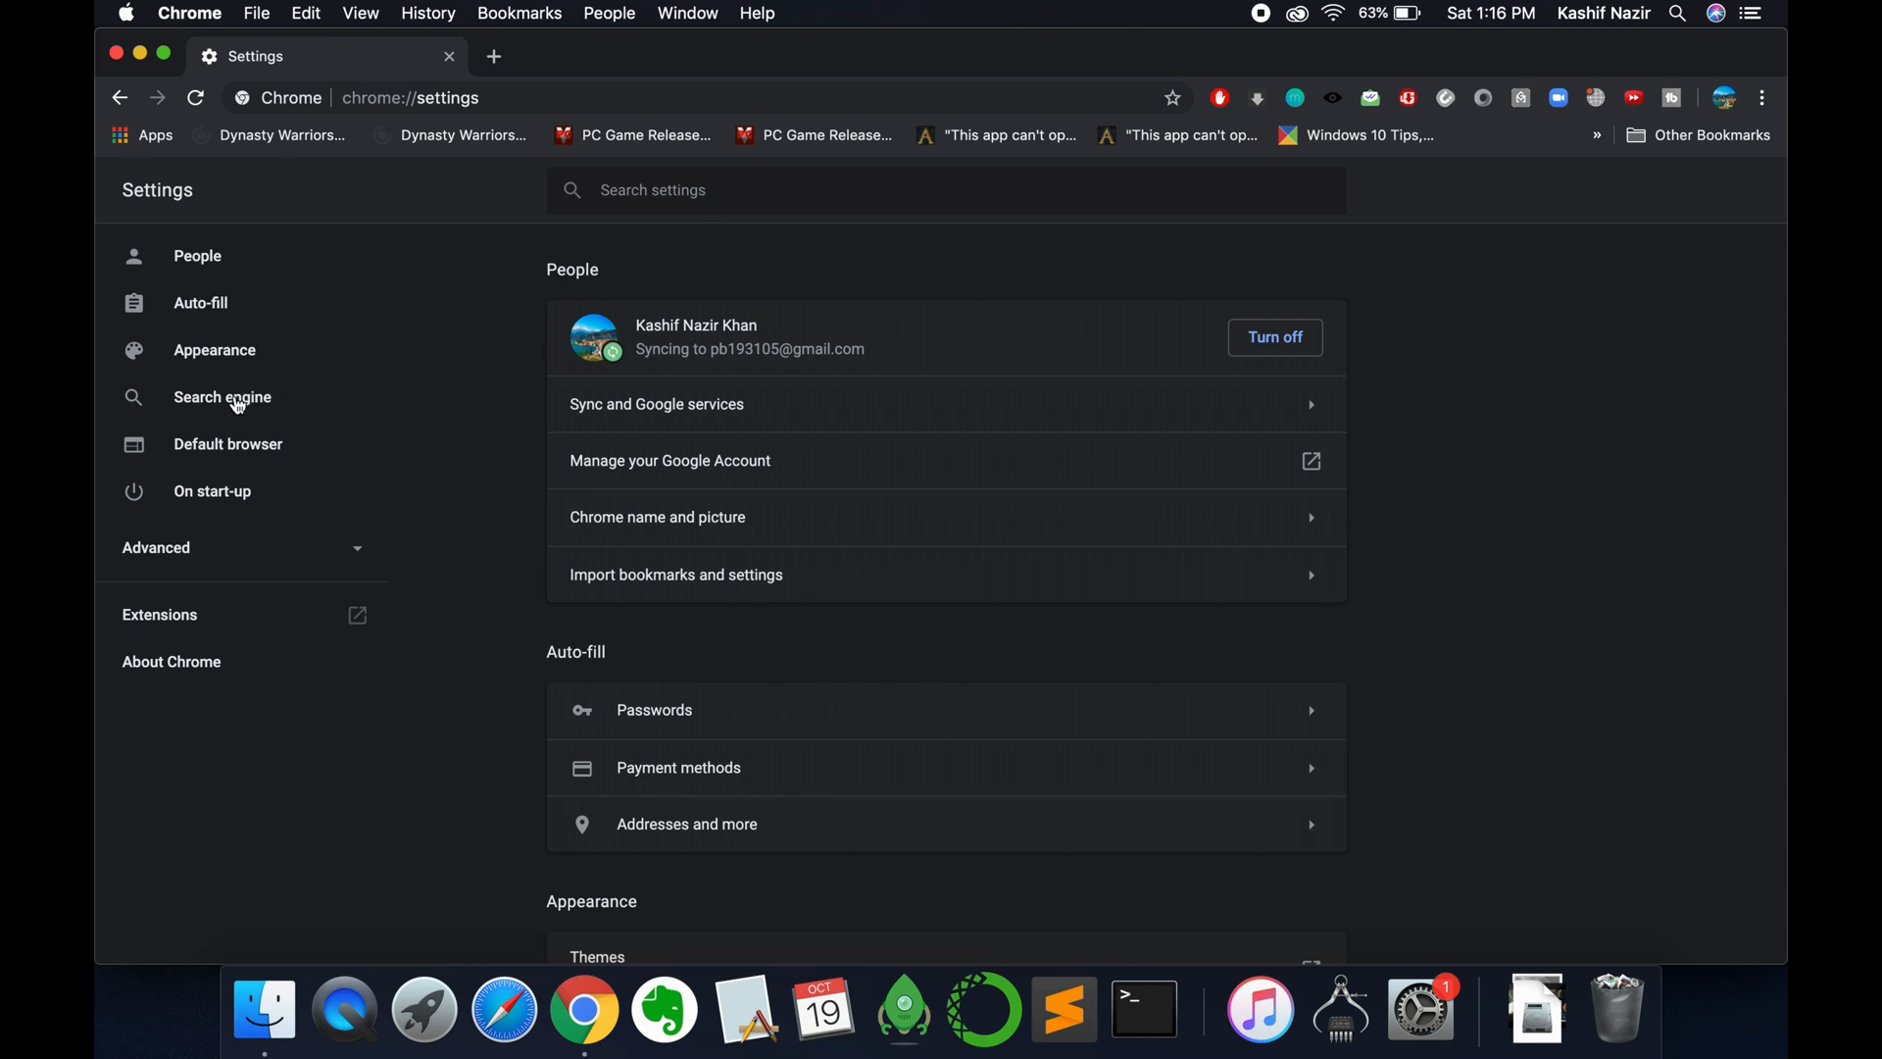
mouse_move(435, 467)
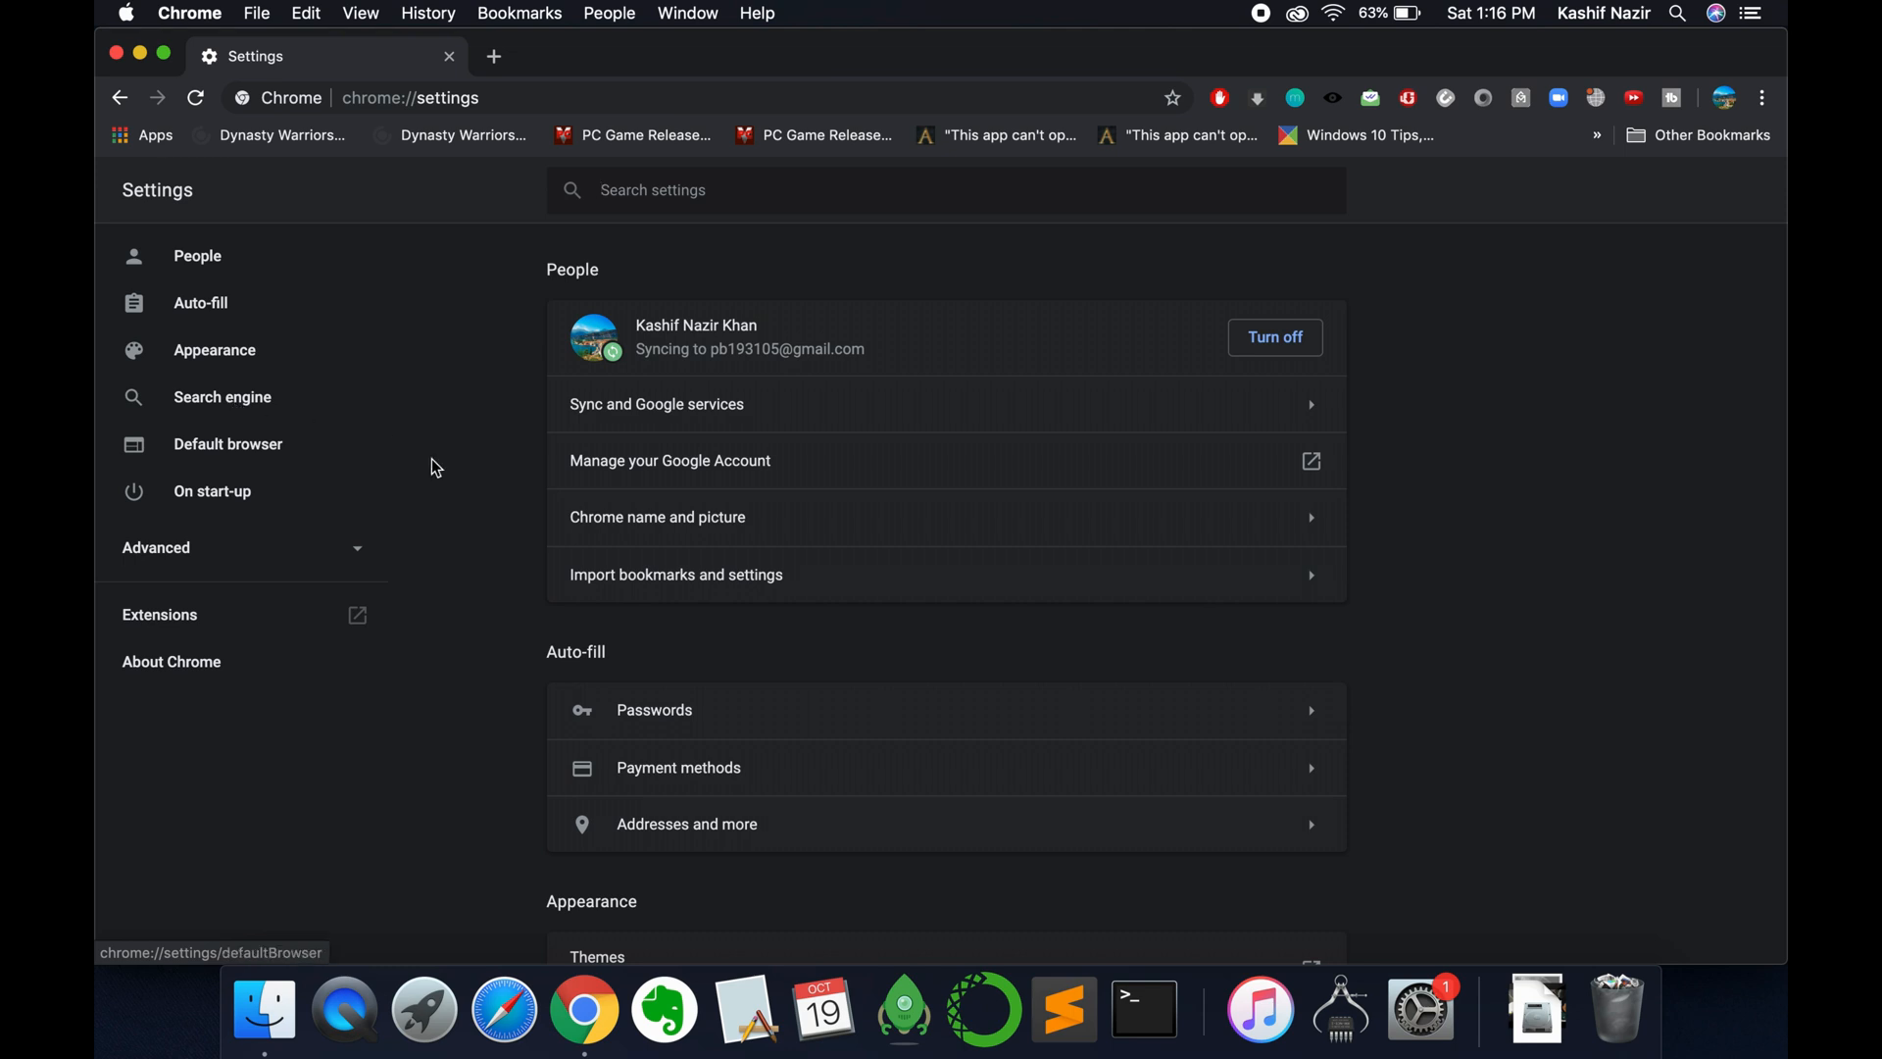
scroll(down, 3)
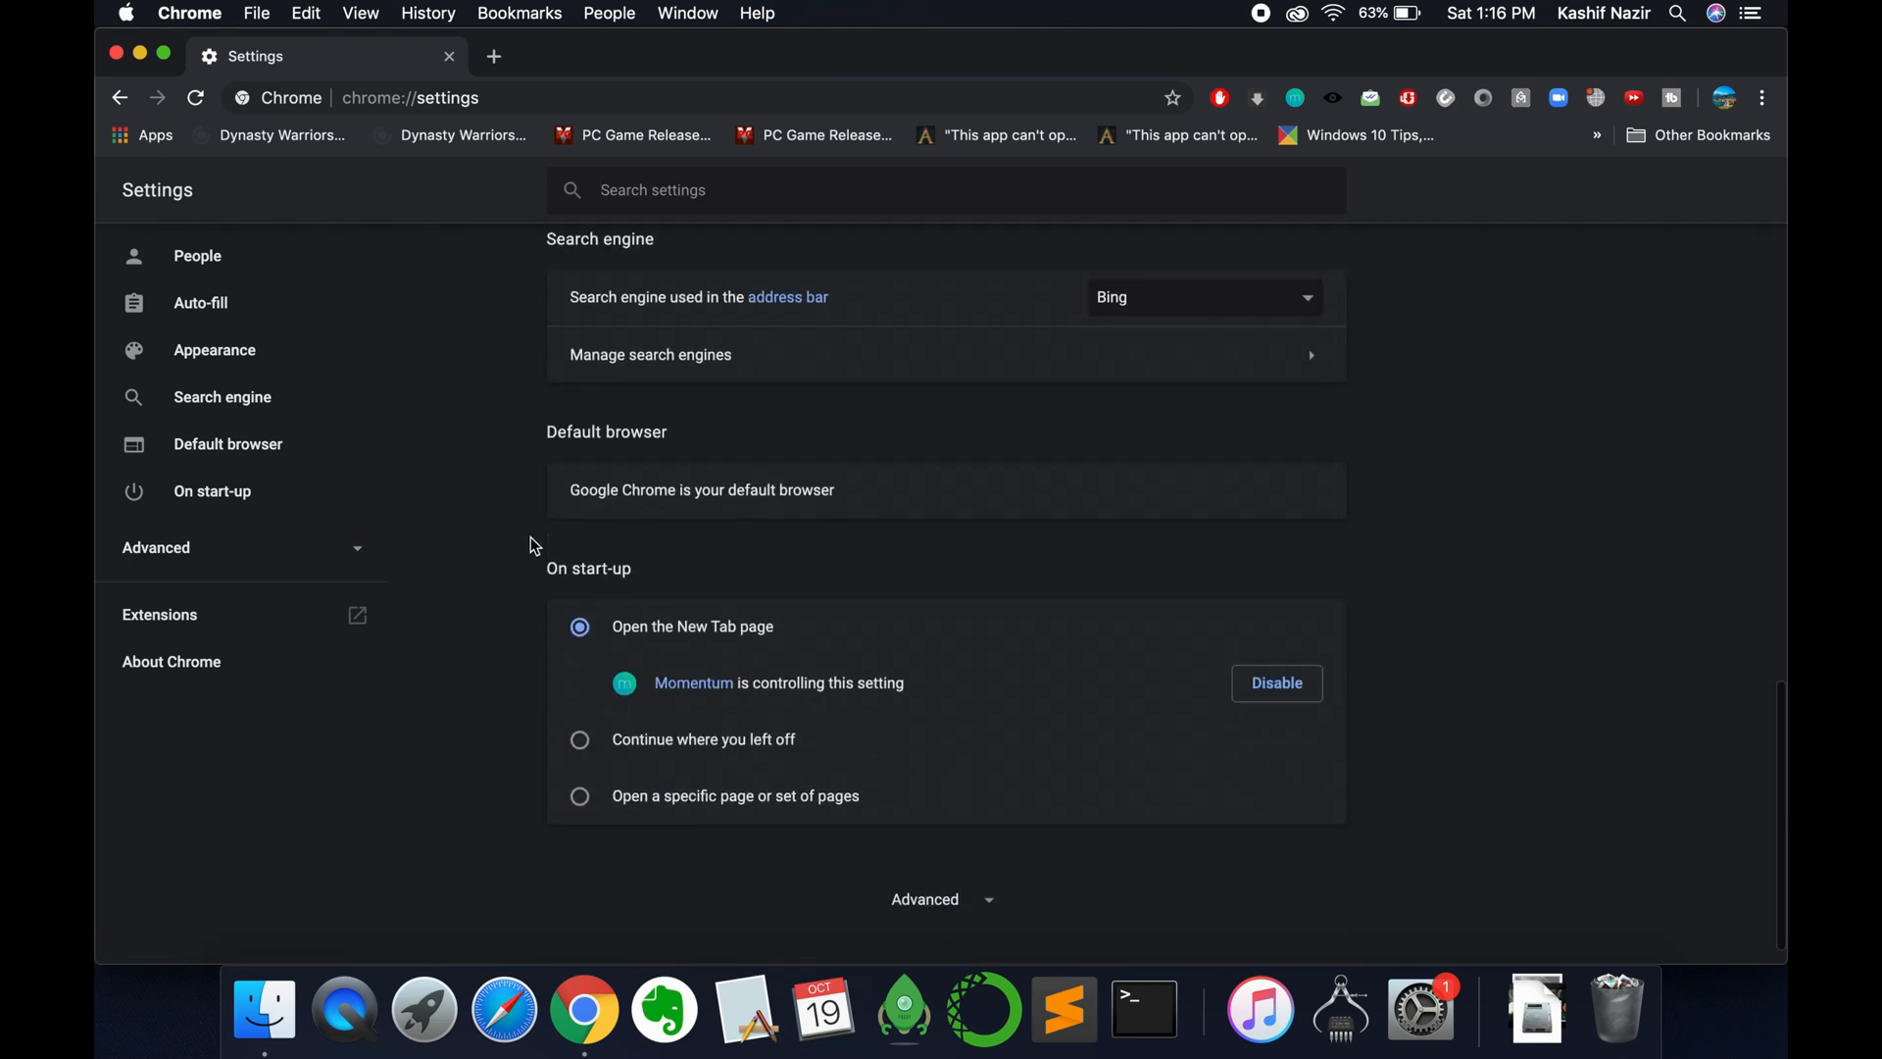
scroll(up, 3)
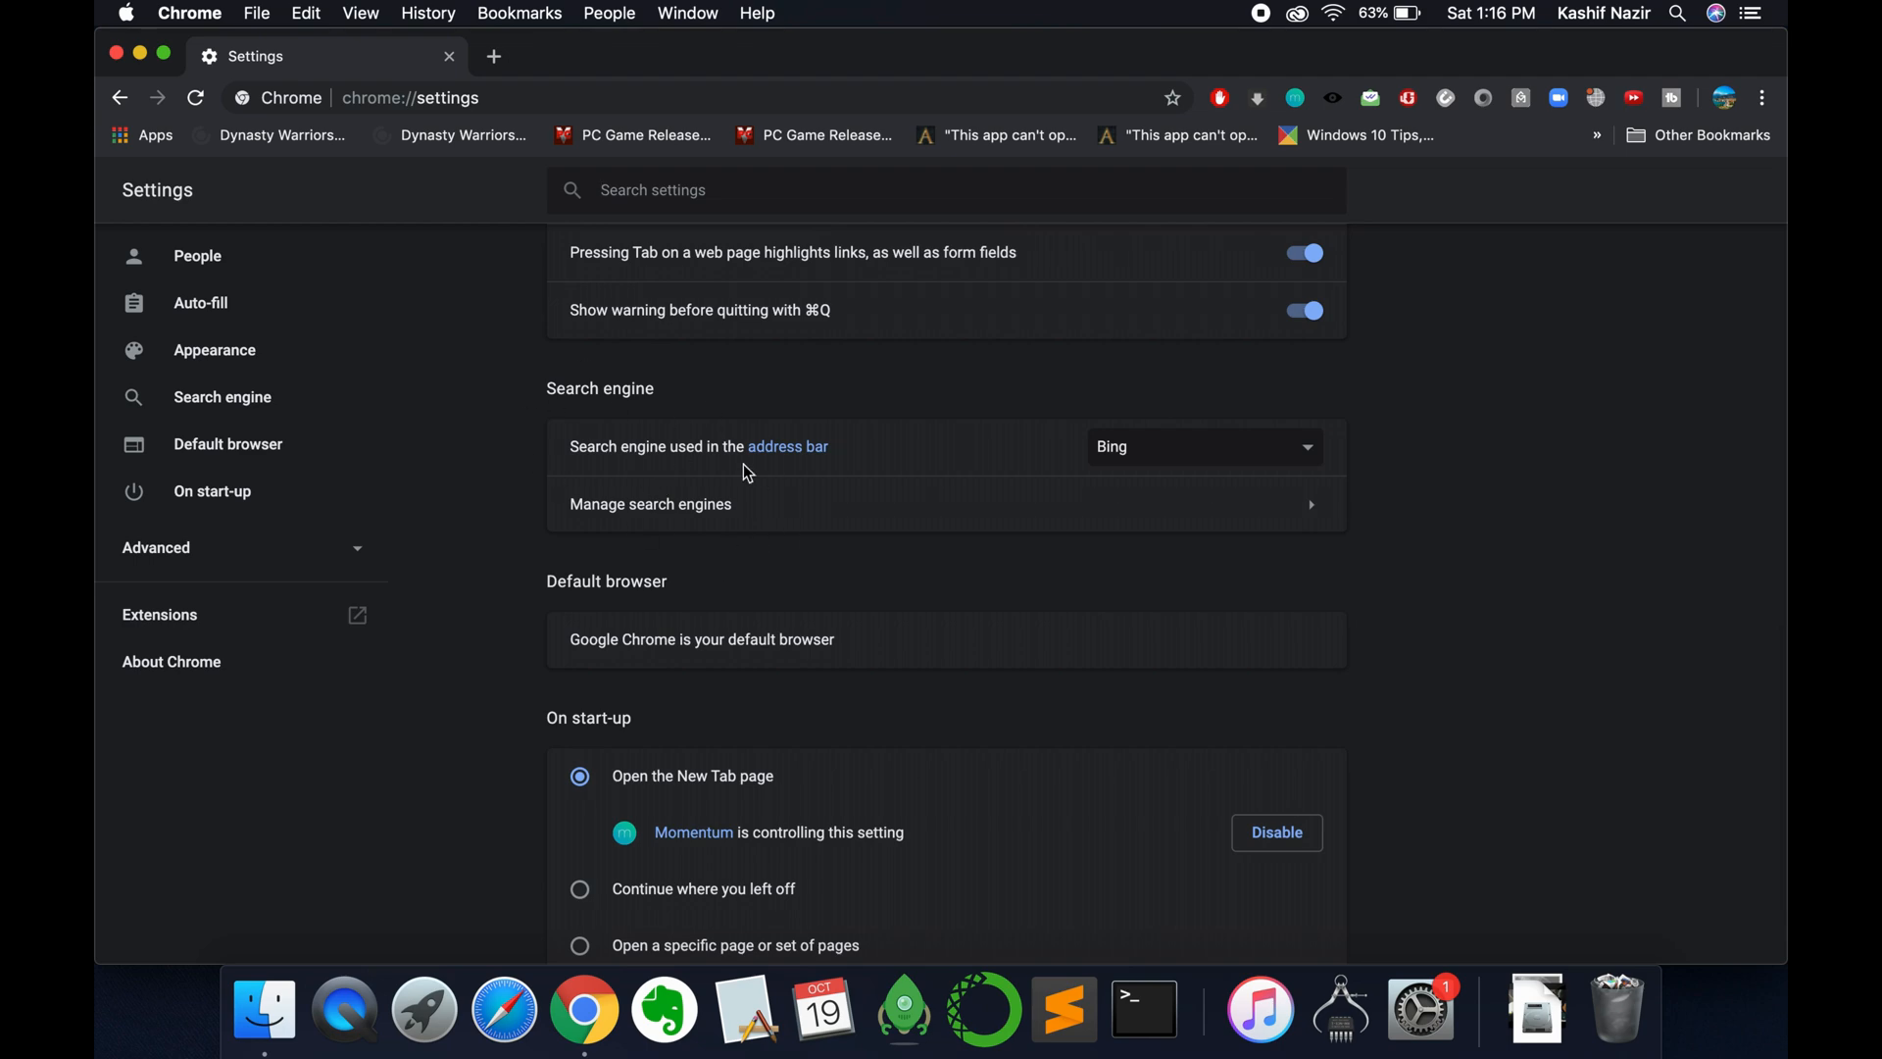
mouse_move(471, 53)
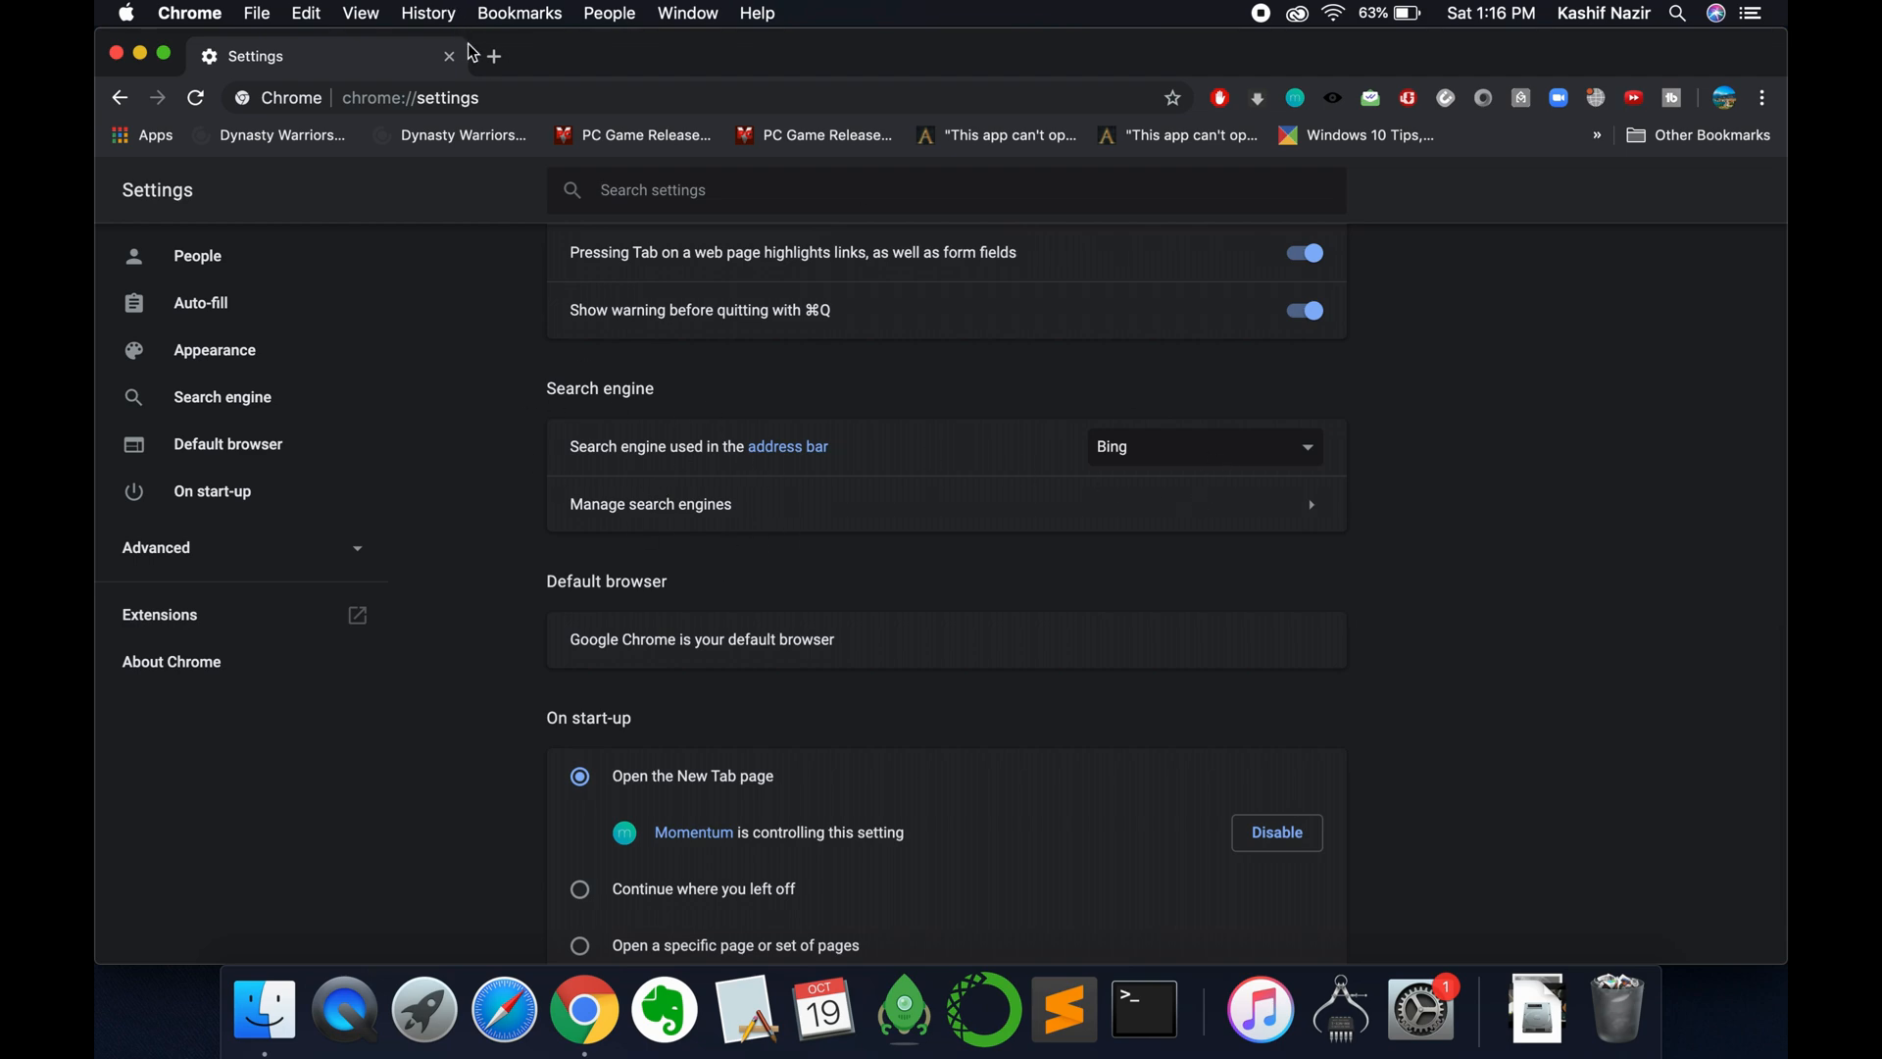
click(492, 55)
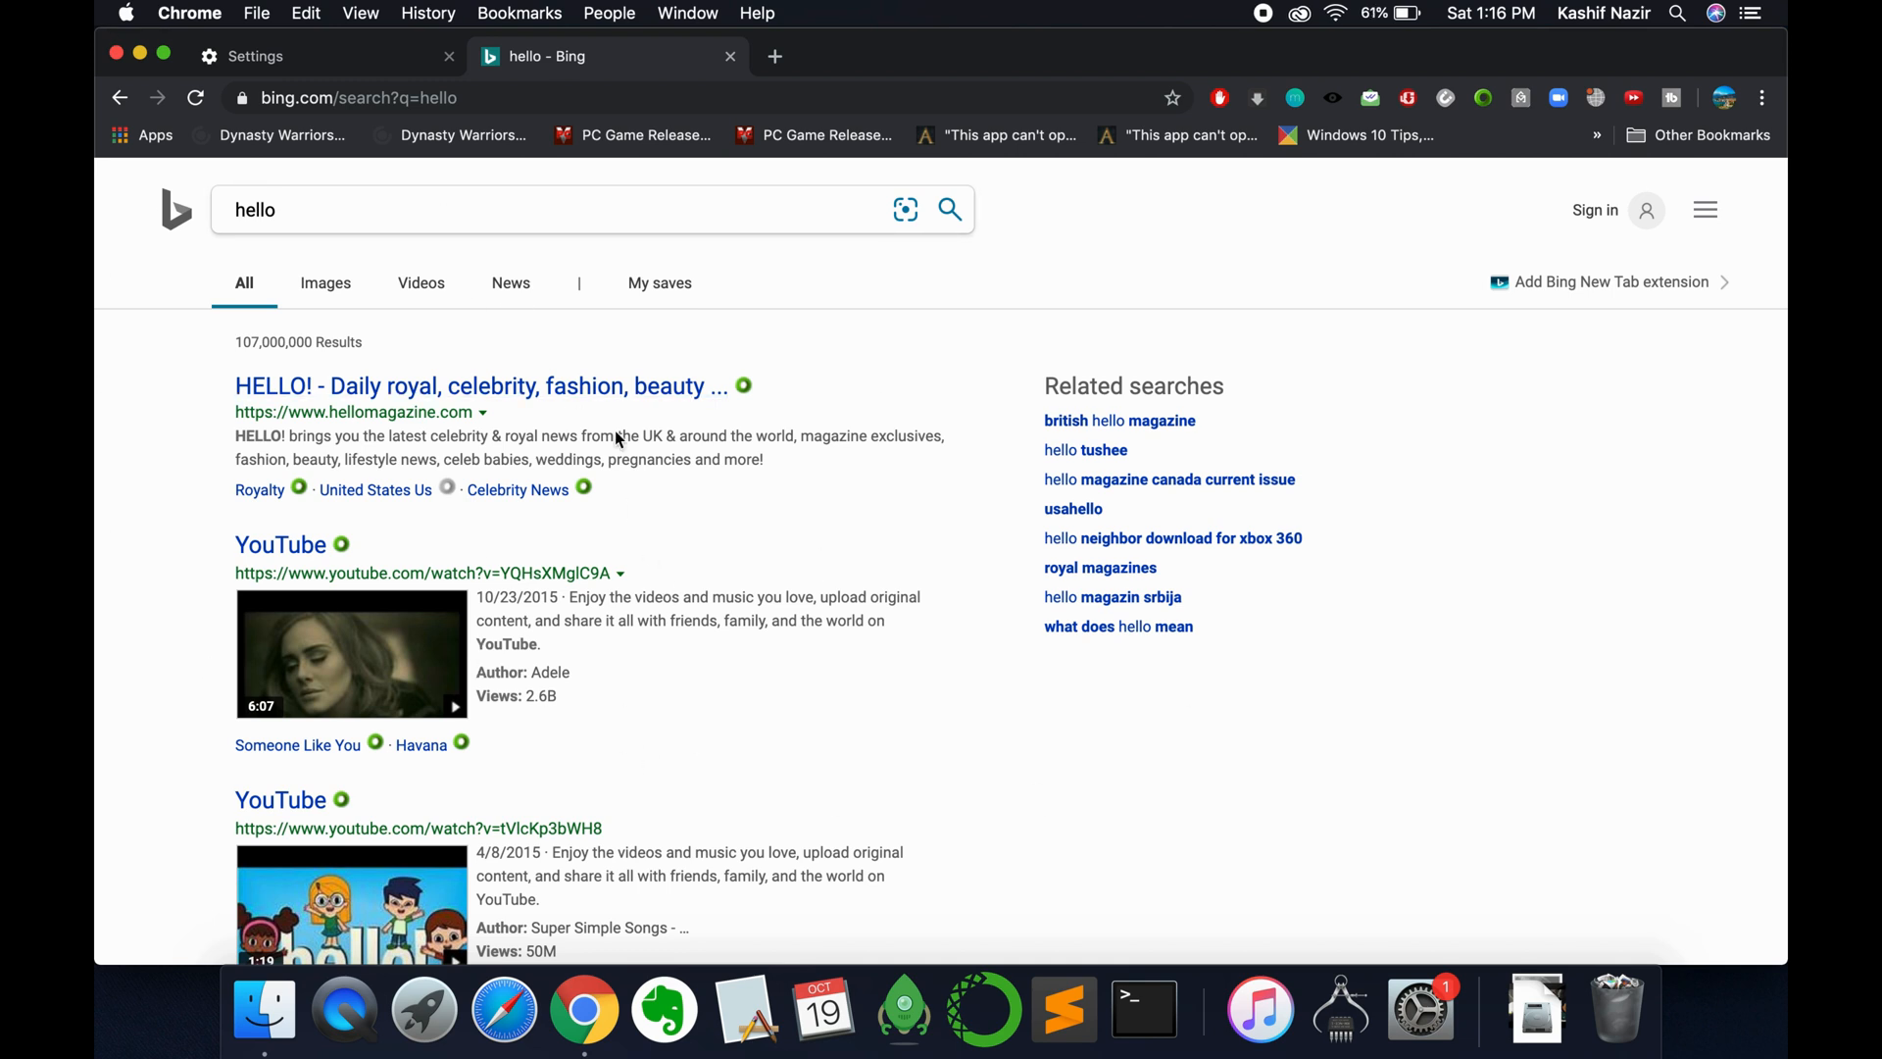
click(730, 55)
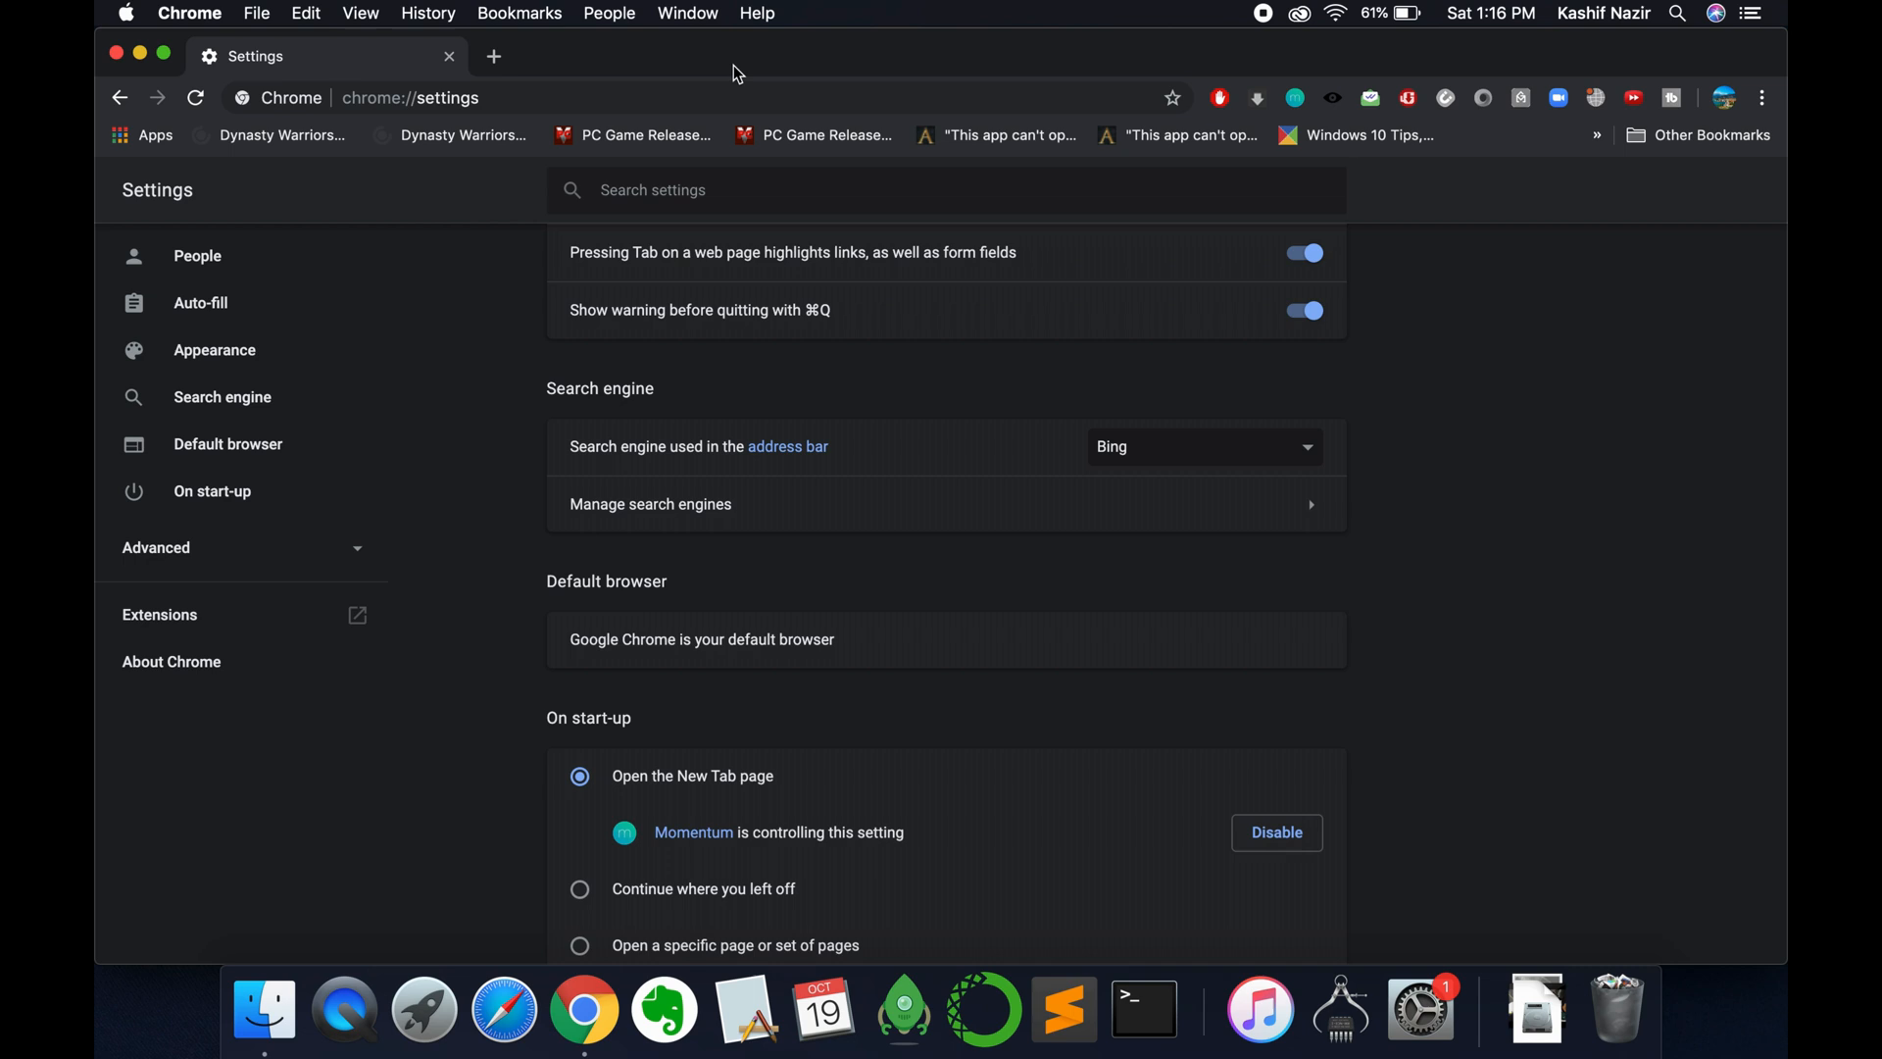
mouse_move(704, 512)
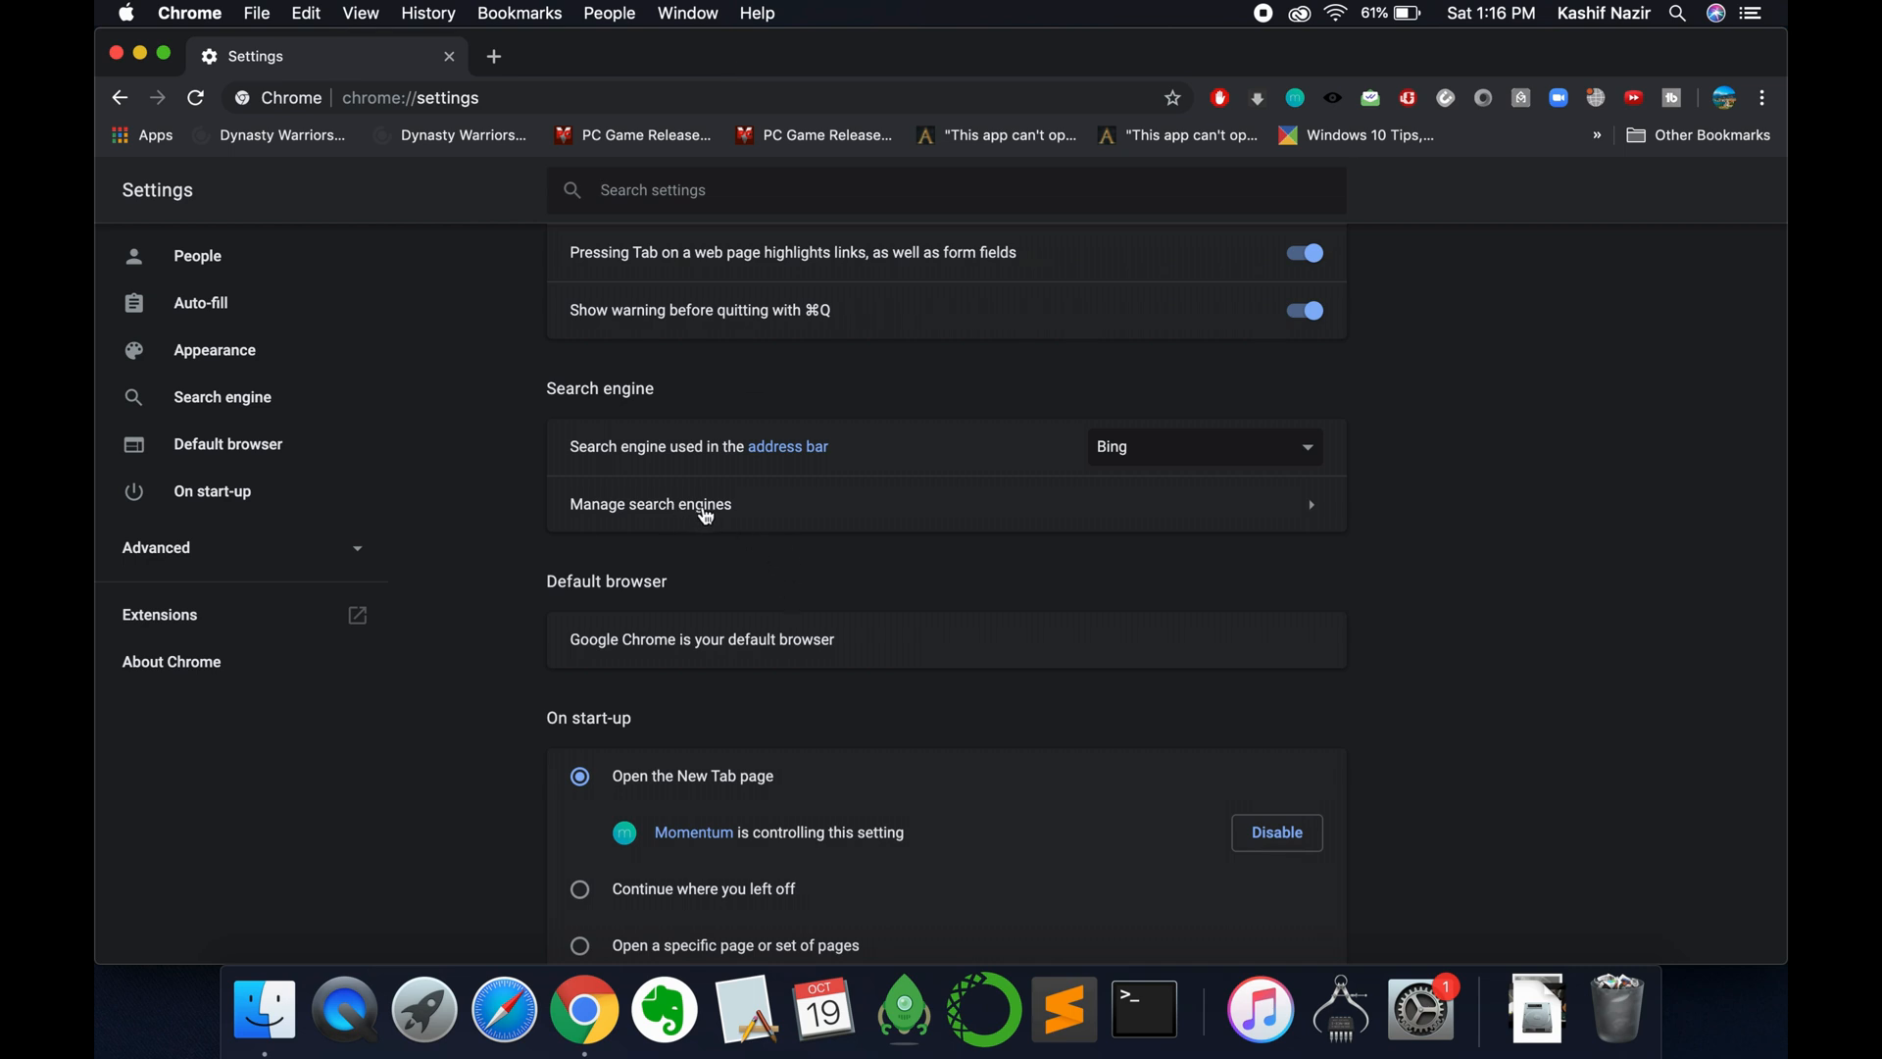
In Manage search engines, set Google as the default search engine.
click(649, 504)
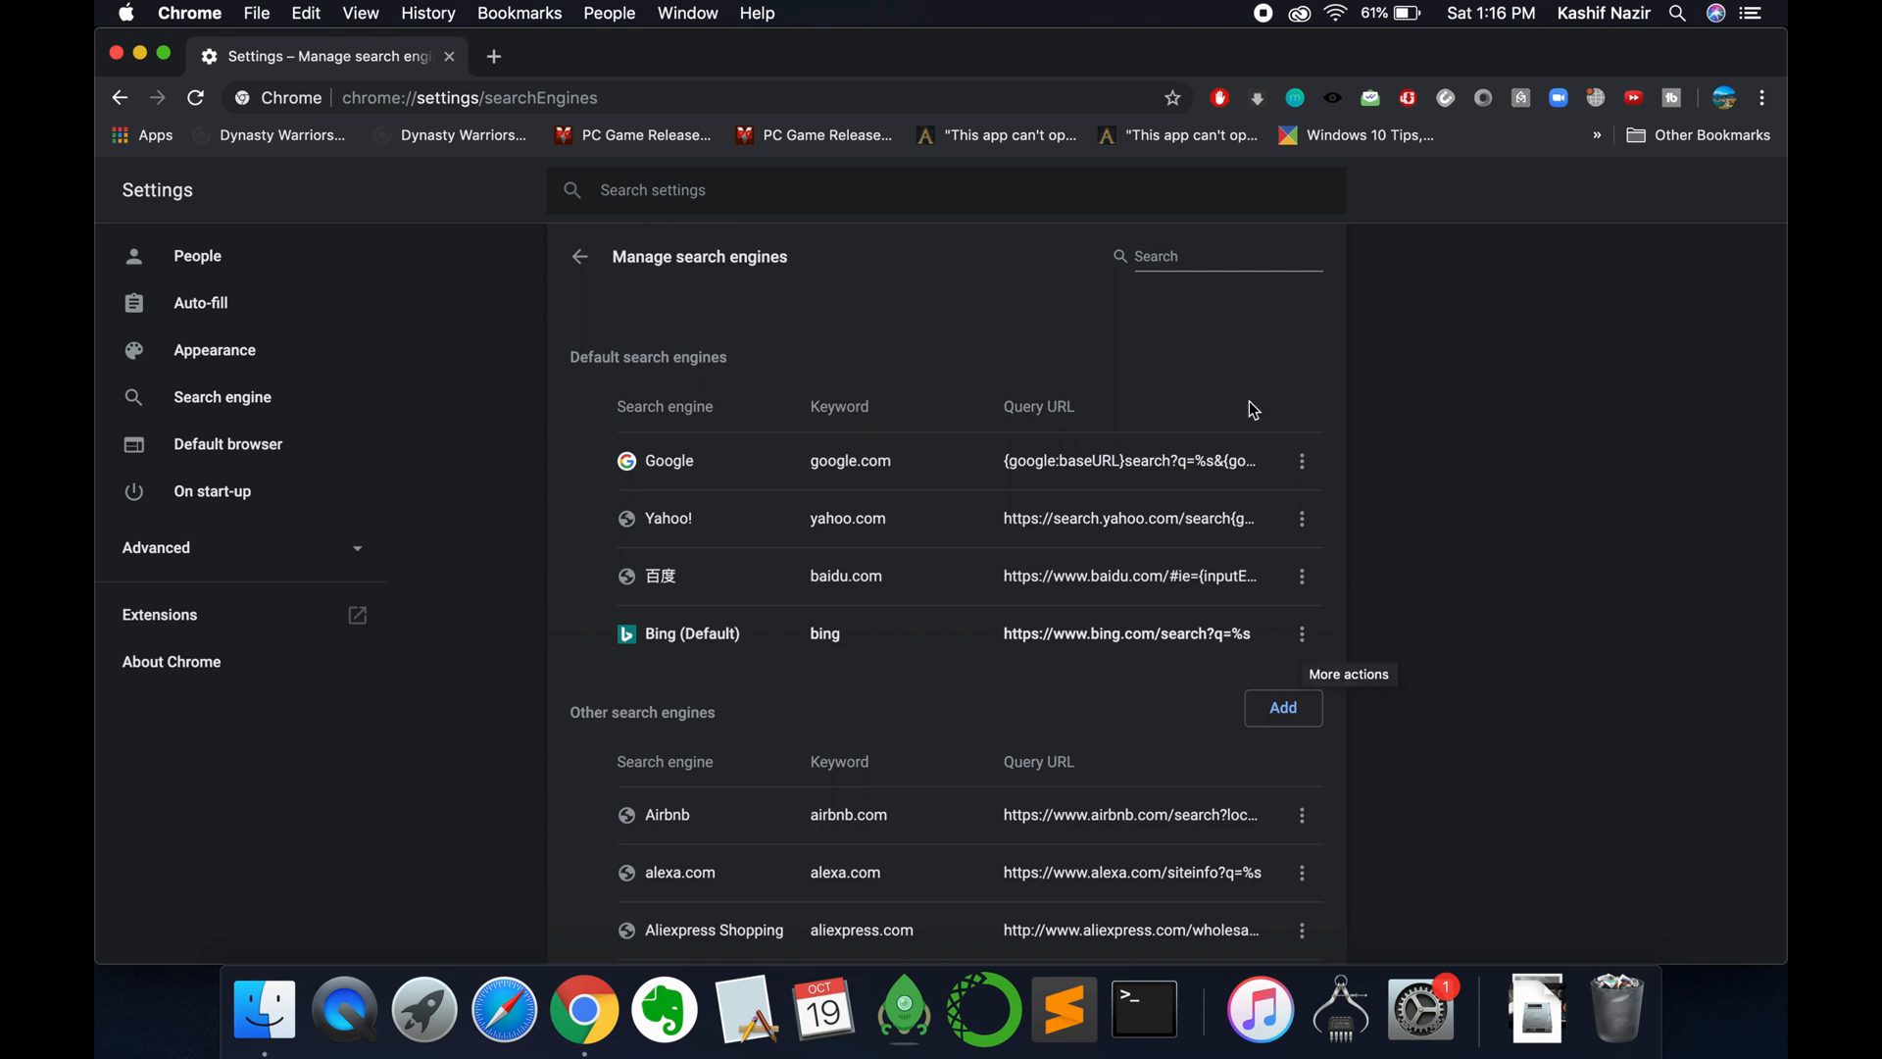
mouse_move(934, 464)
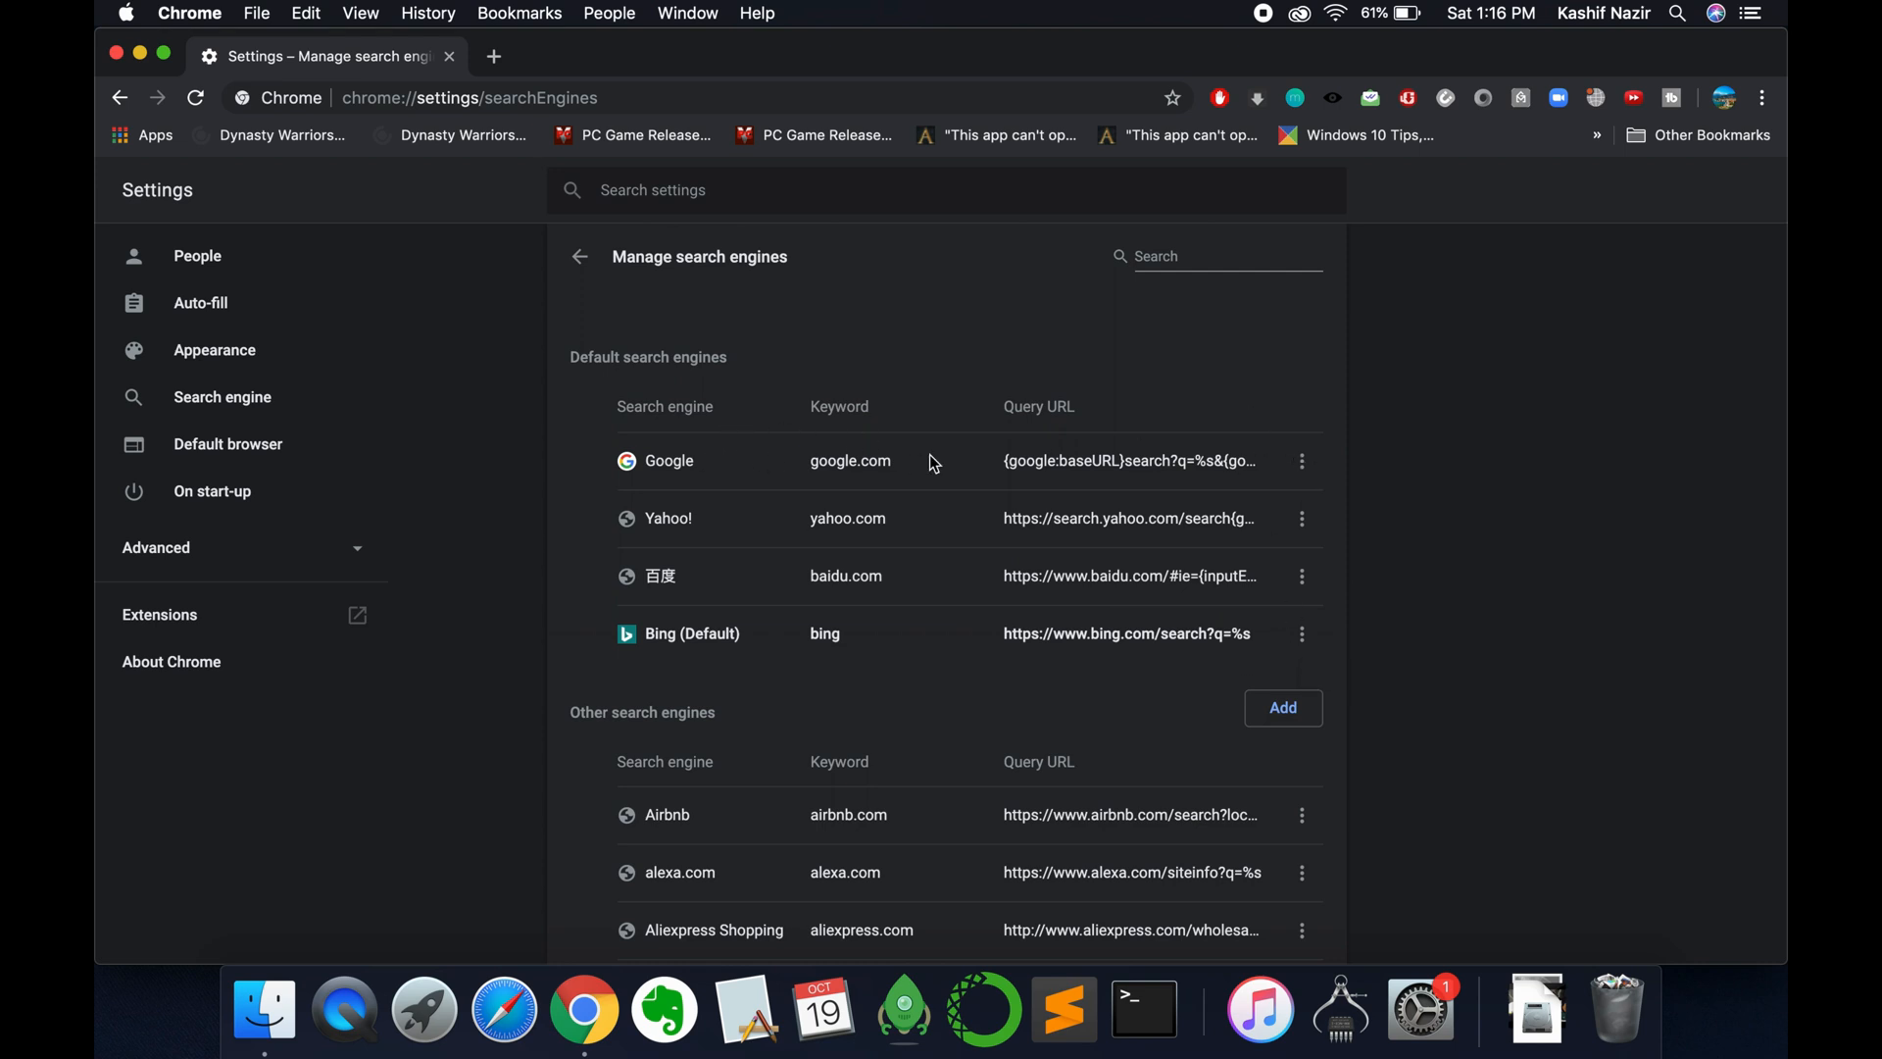
click(1301, 460)
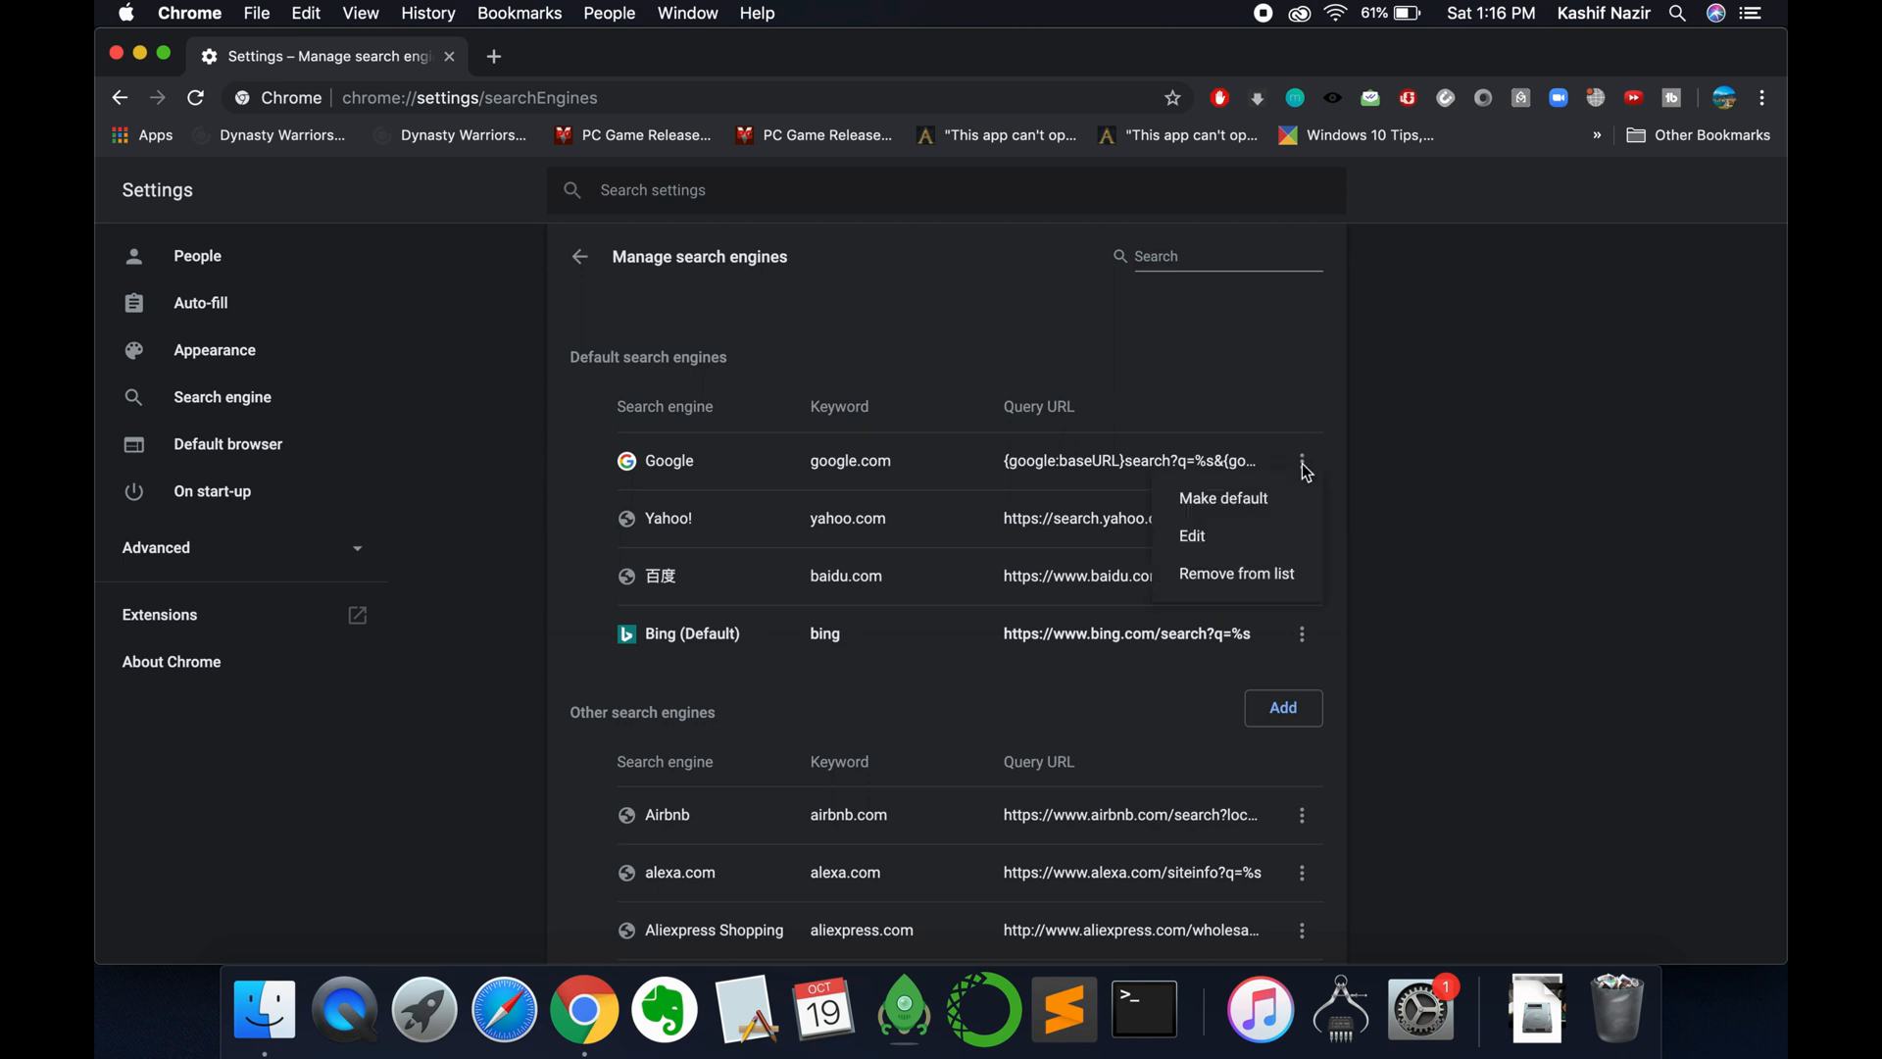
click(1222, 498)
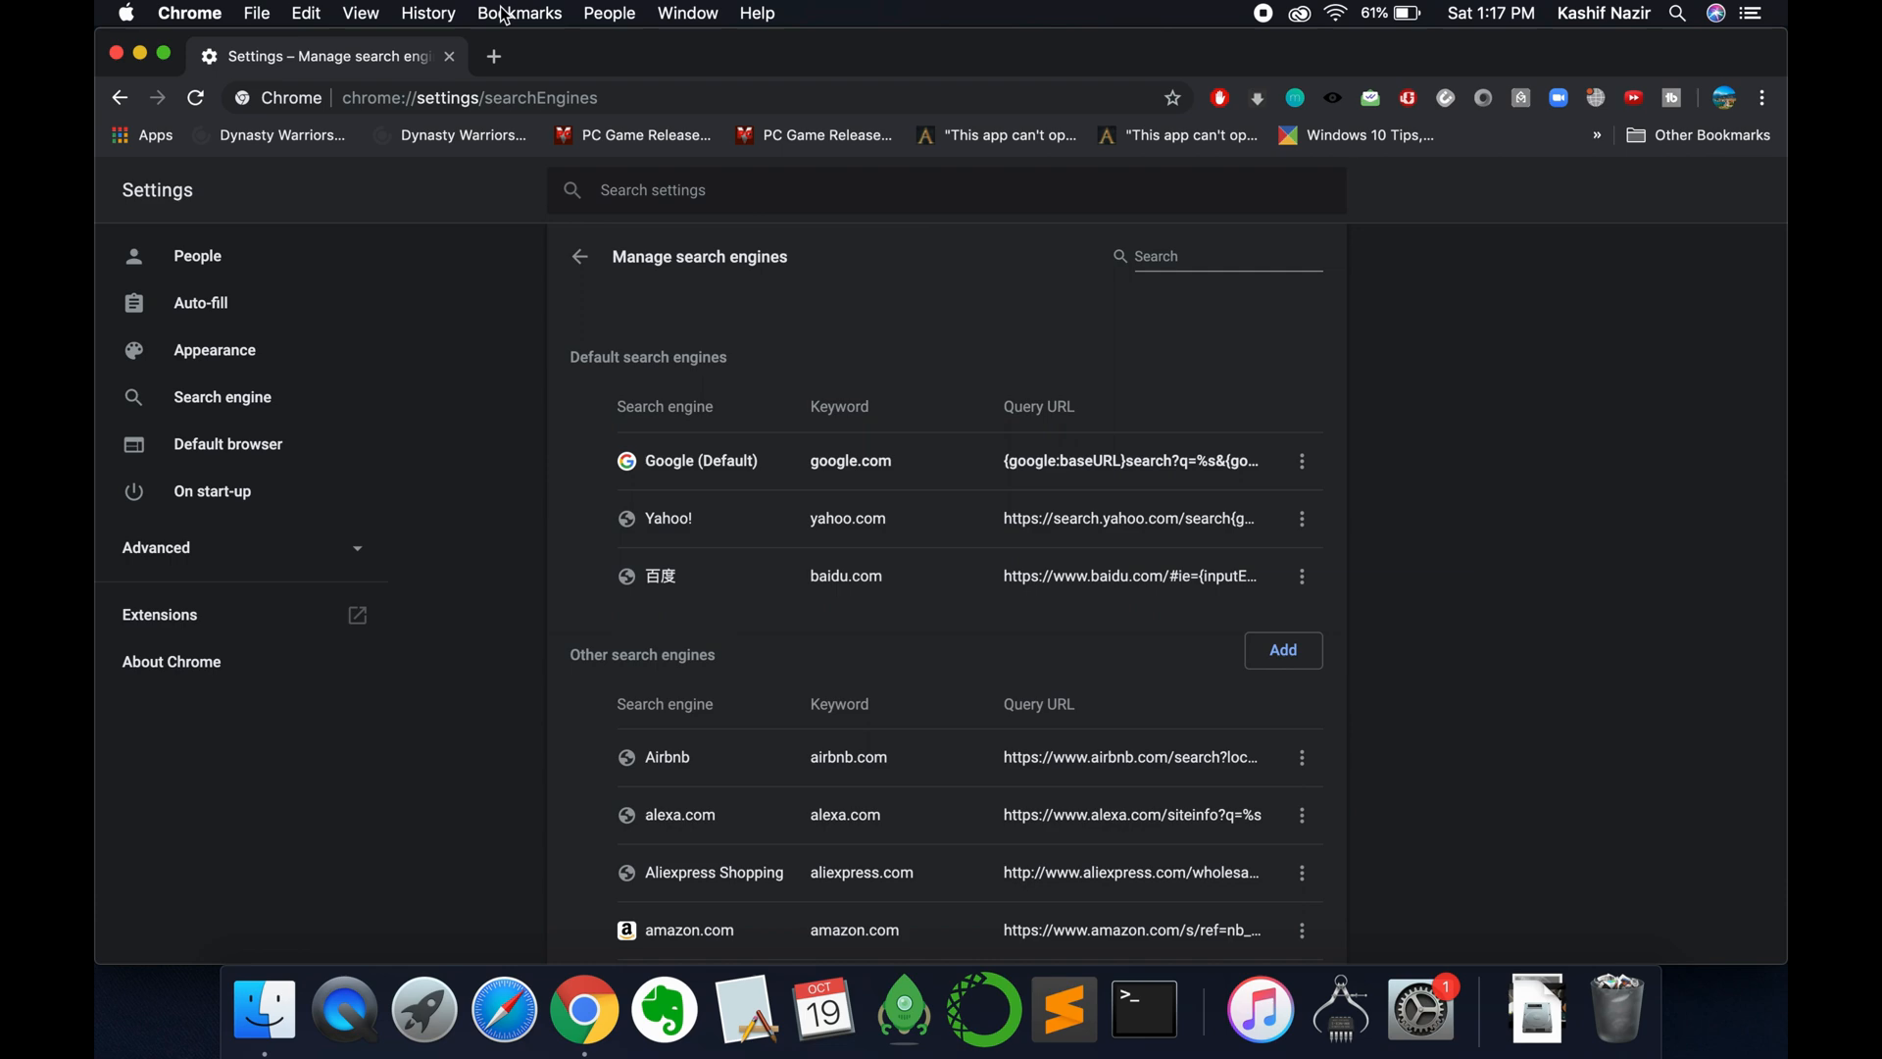
text(he)
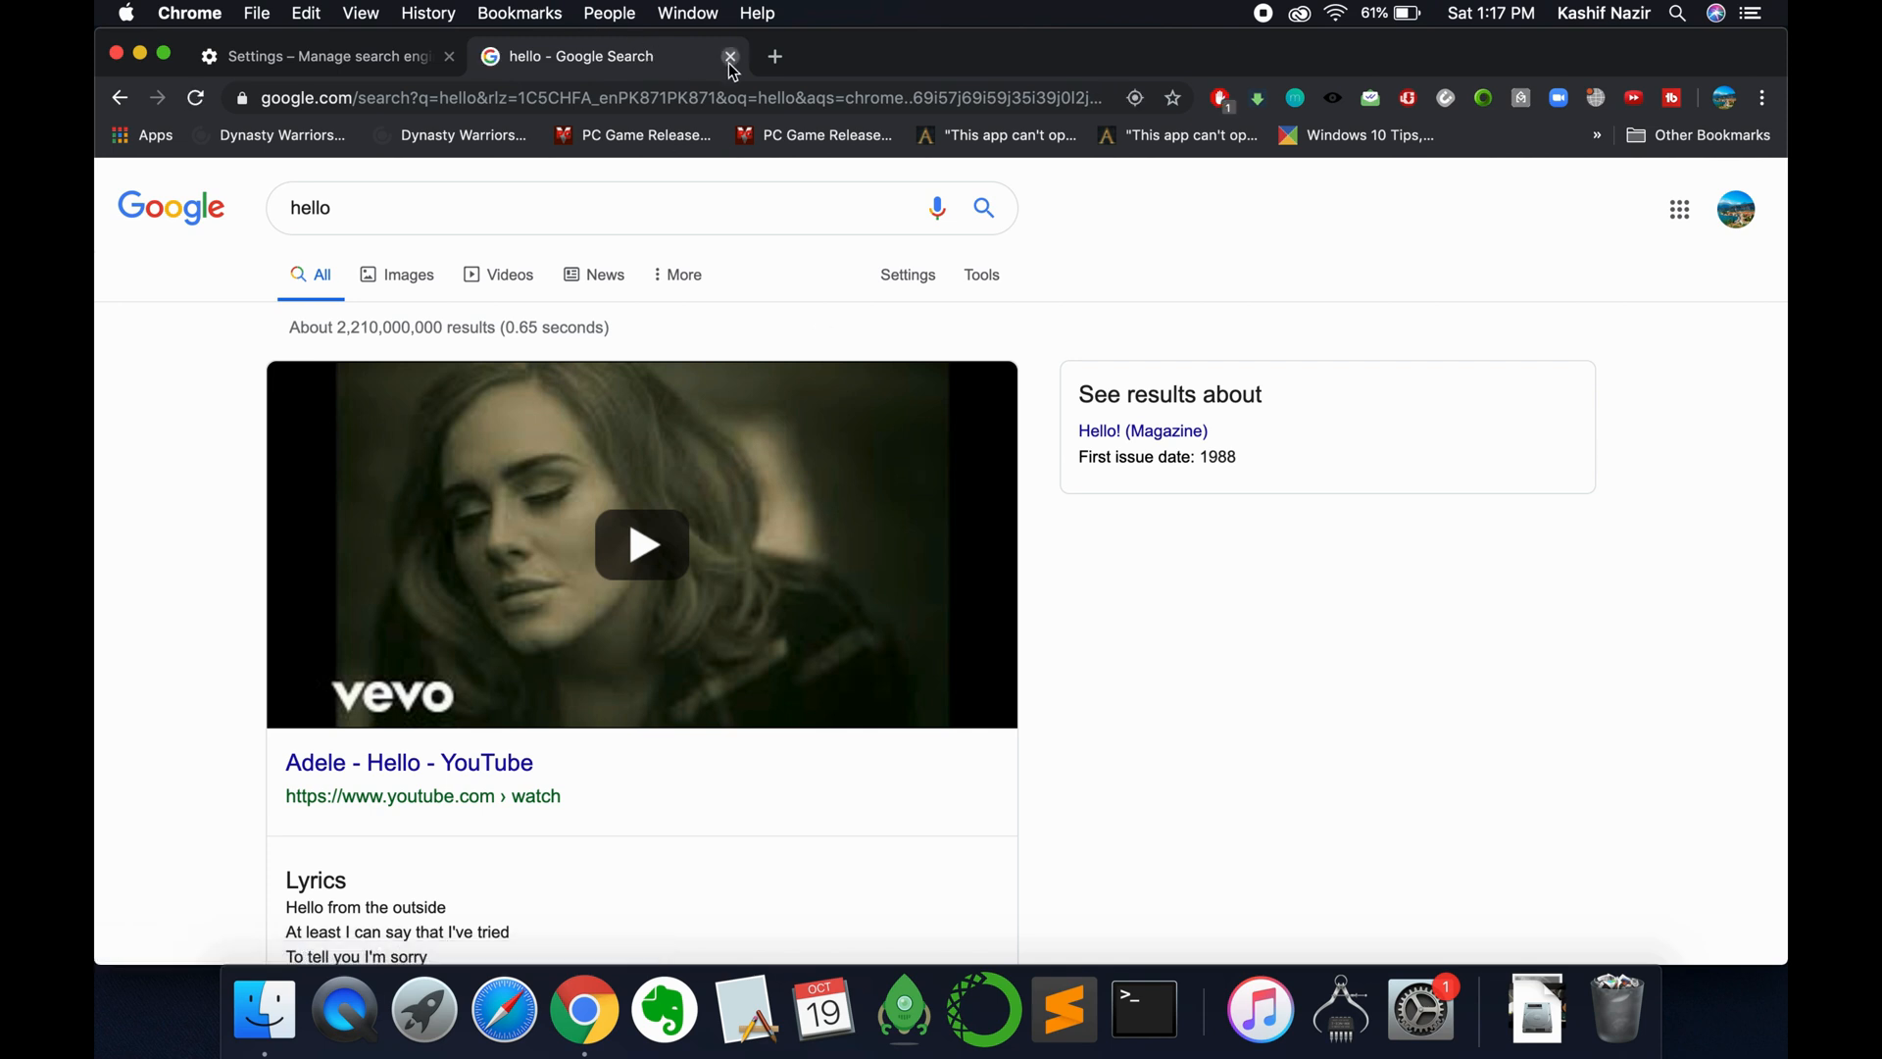
click(730, 57)
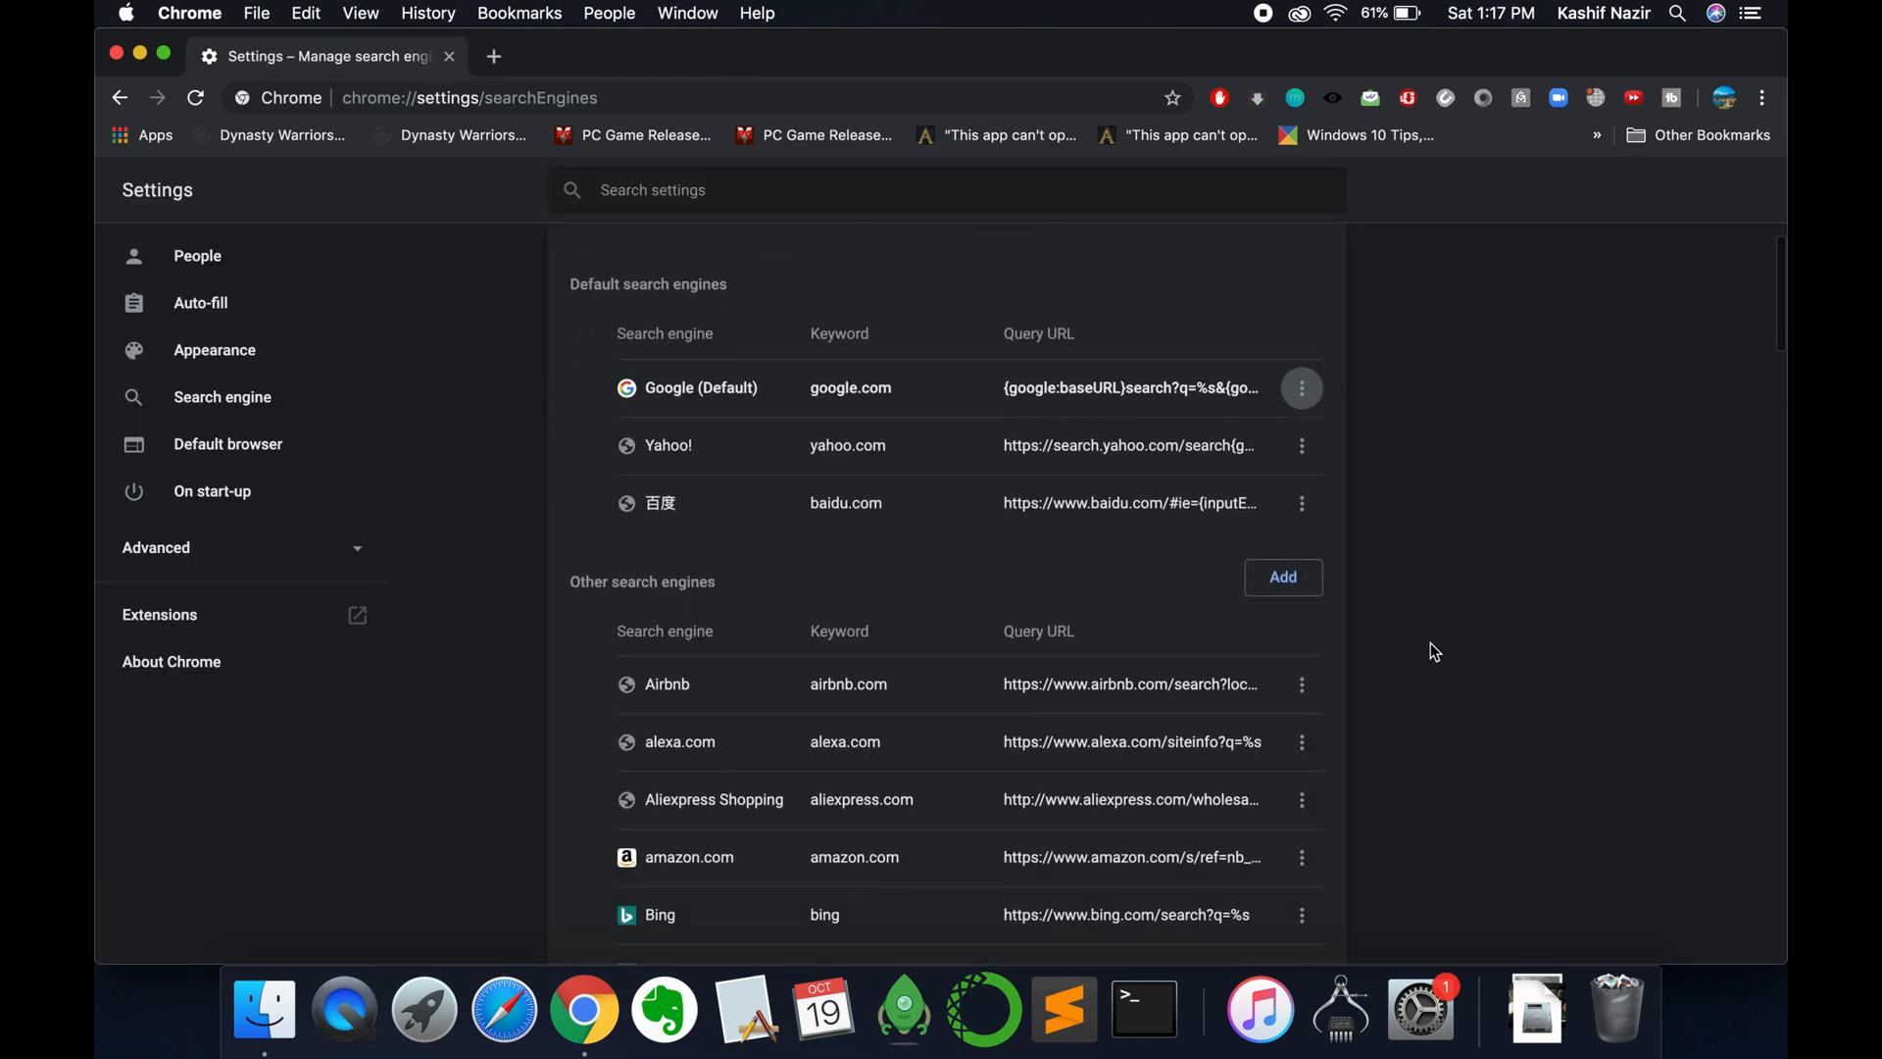
Remove Bing from the other search engines list and return to main Settings.
scroll(down, 3)
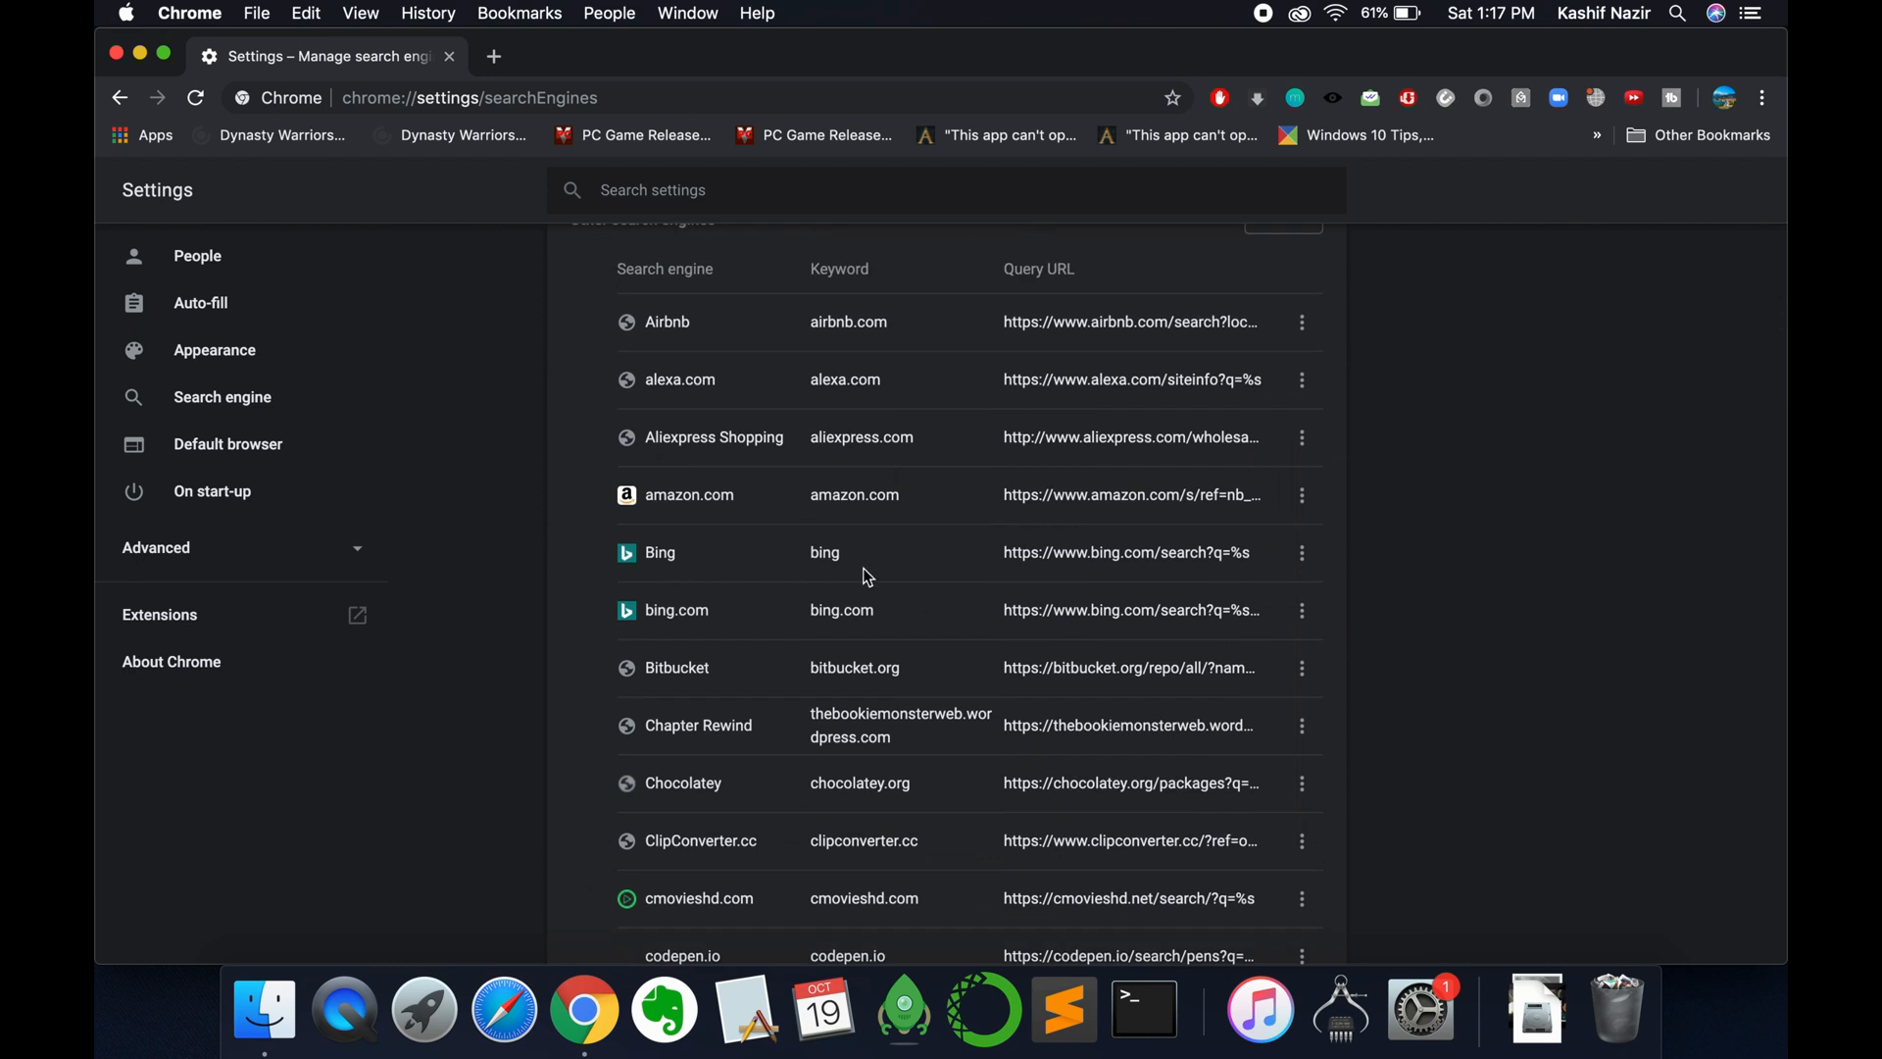
click(1299, 552)
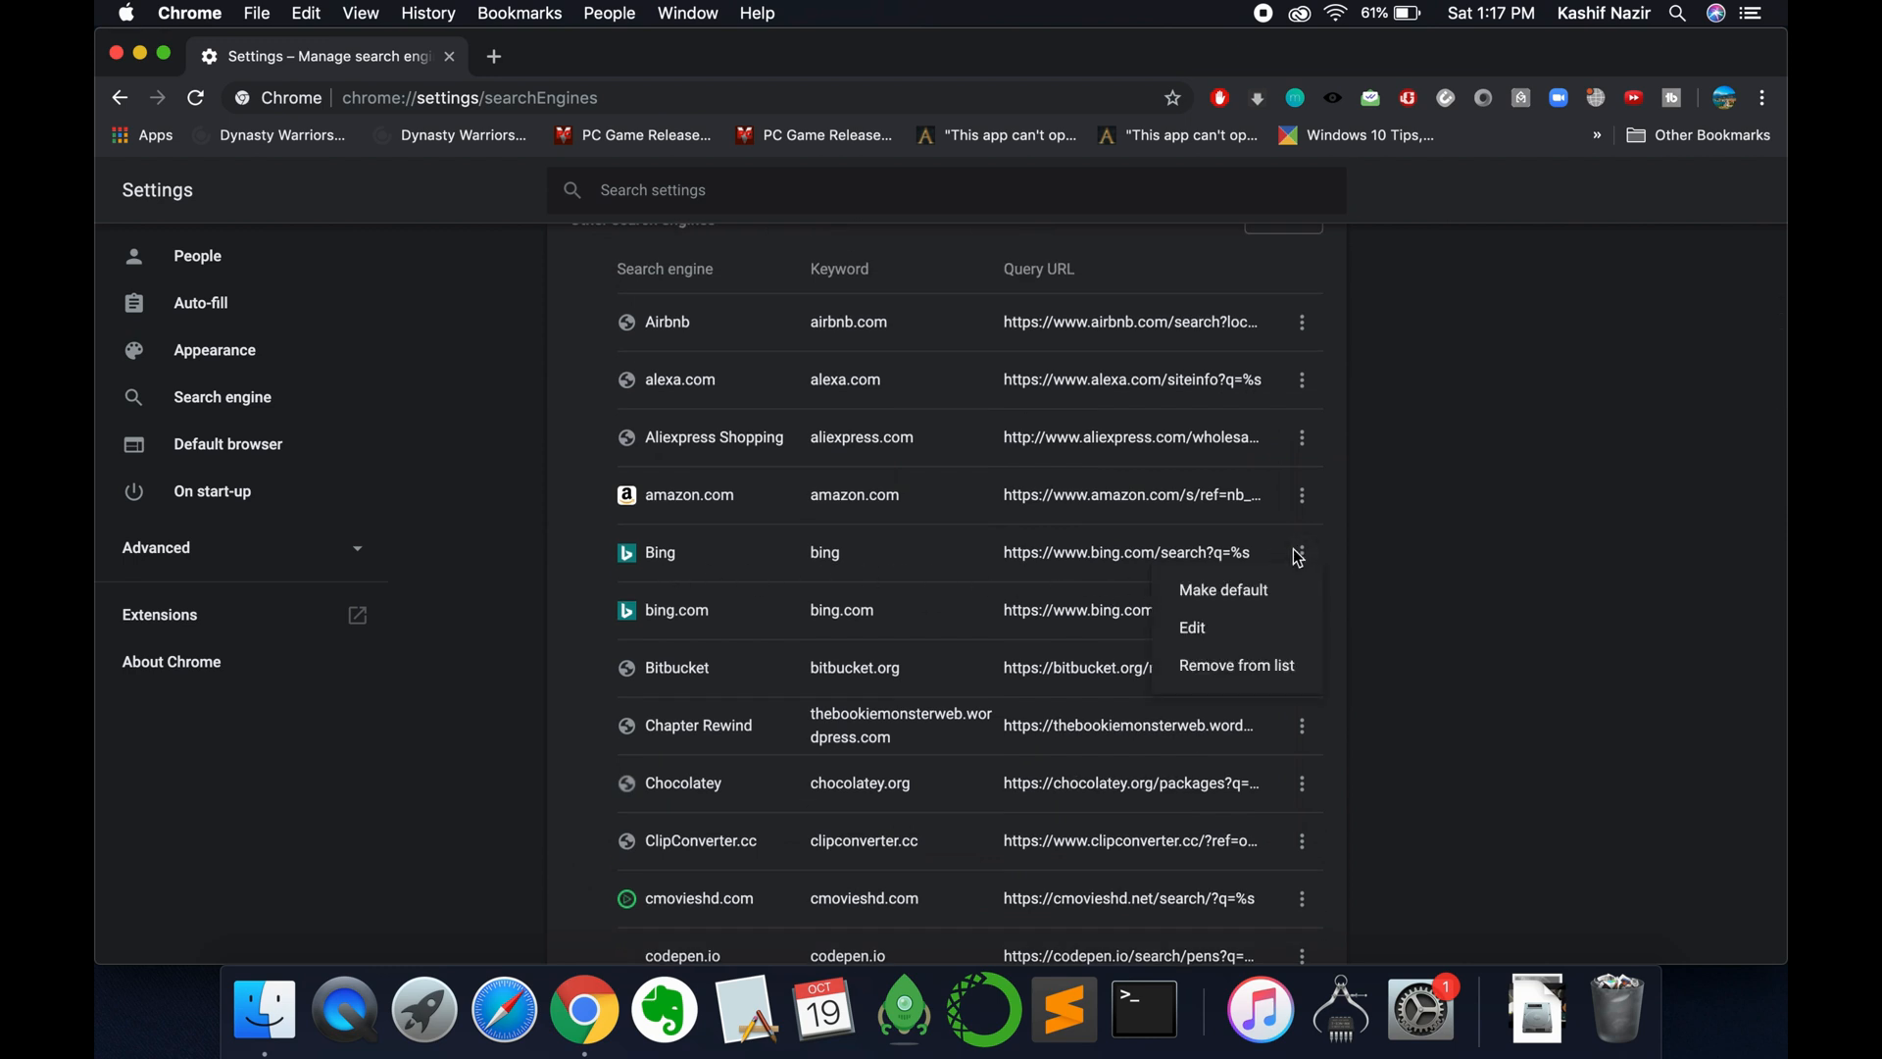
click(1235, 665)
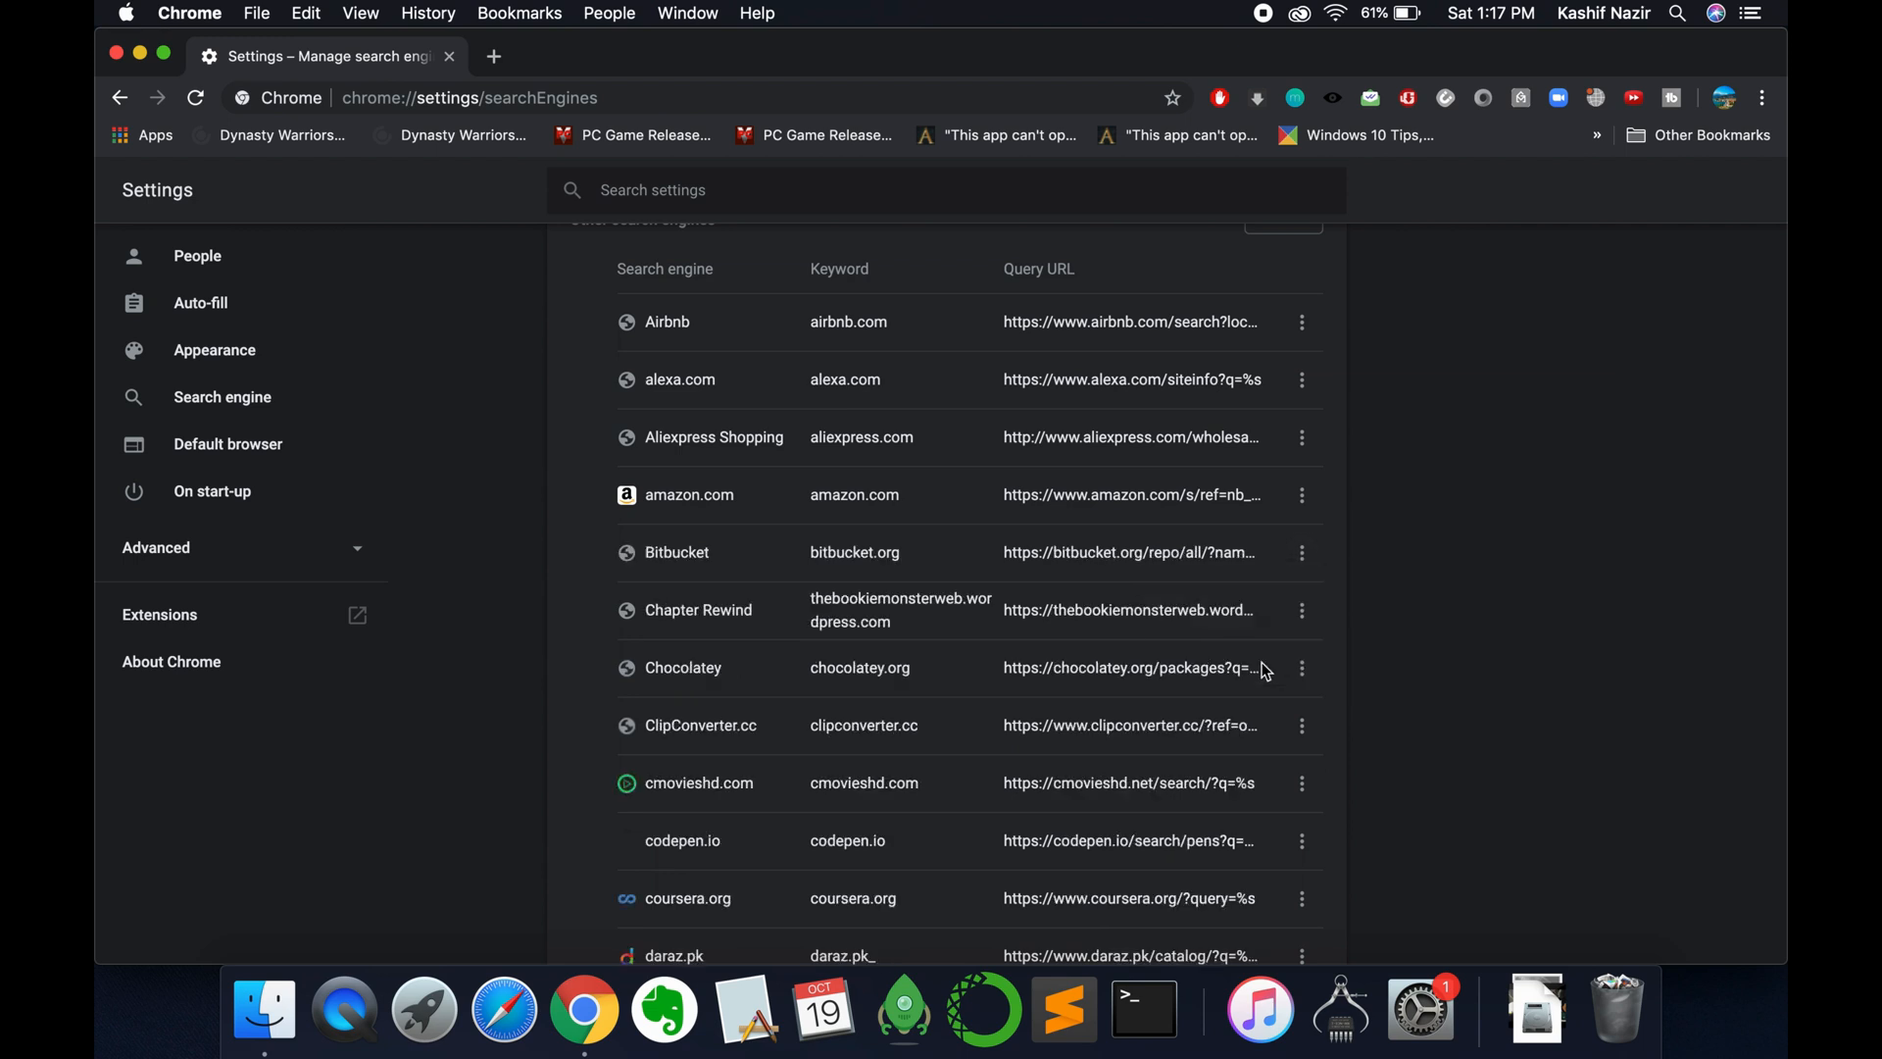
scroll(up, 3)
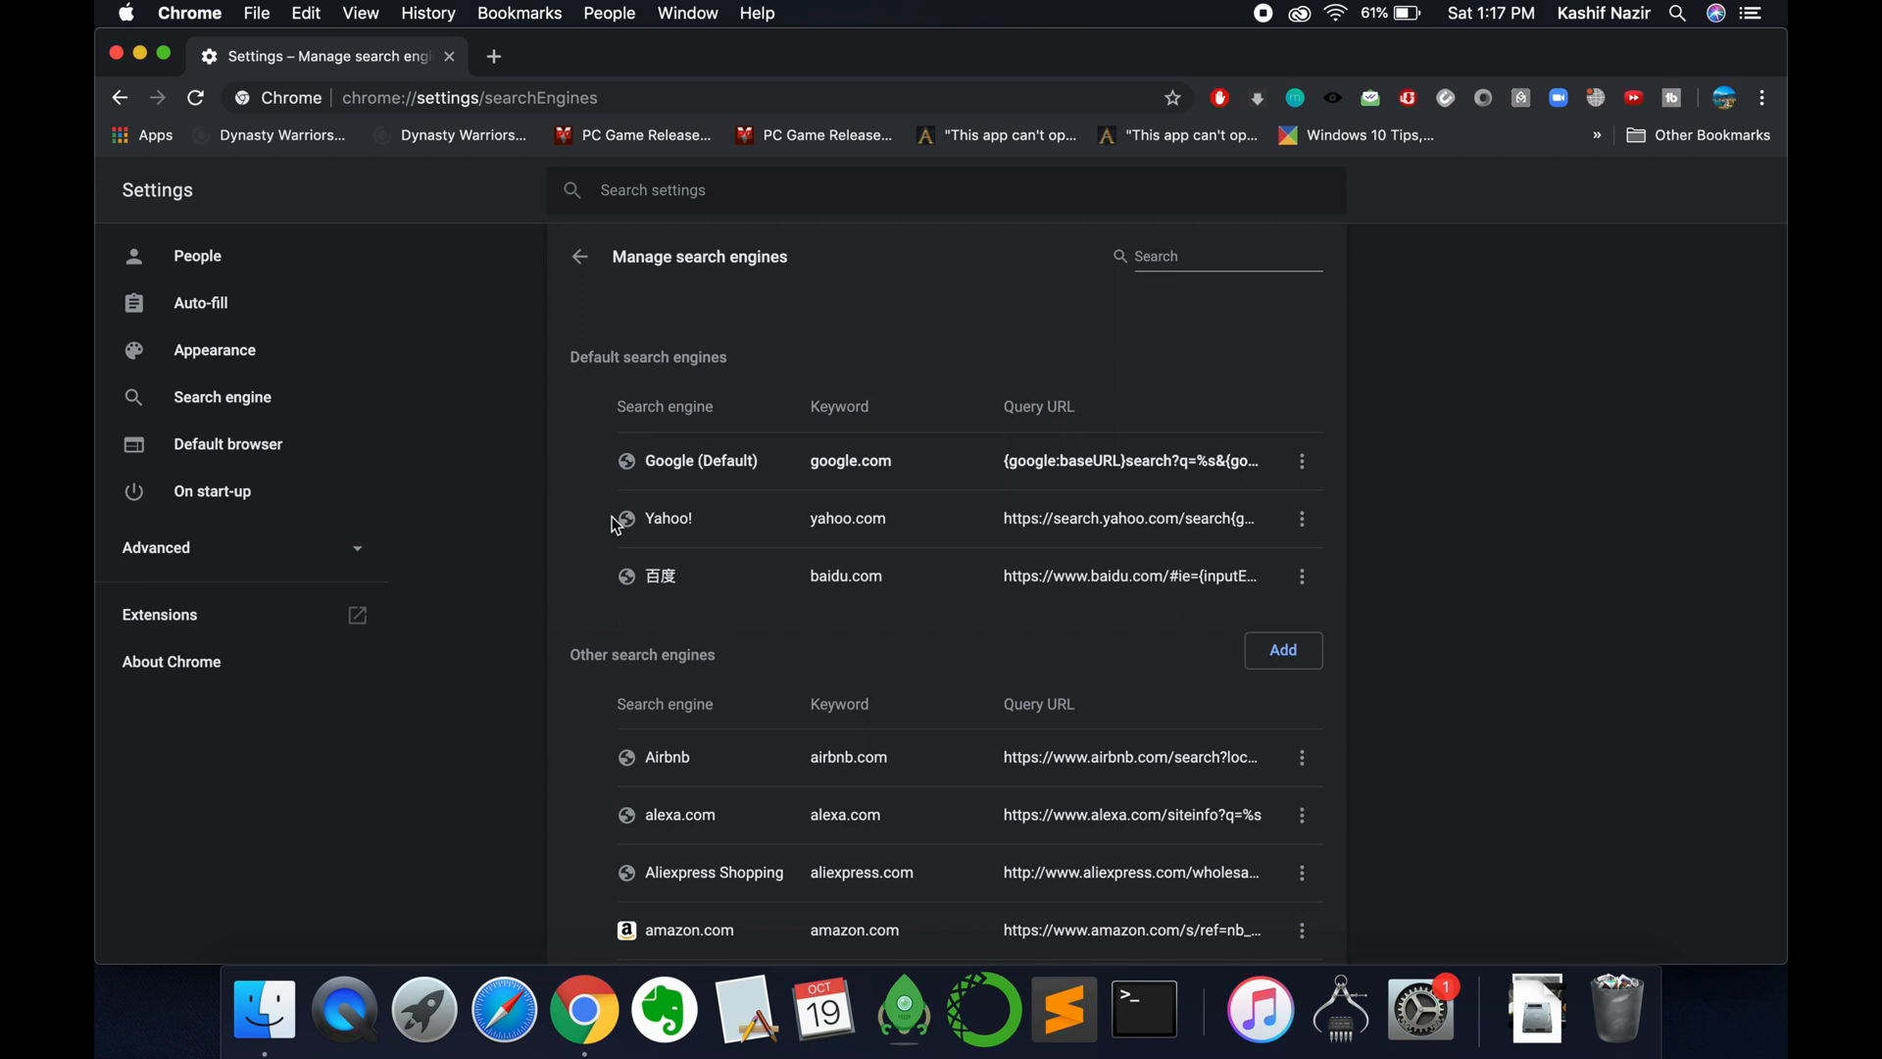
mouse_move(891, 664)
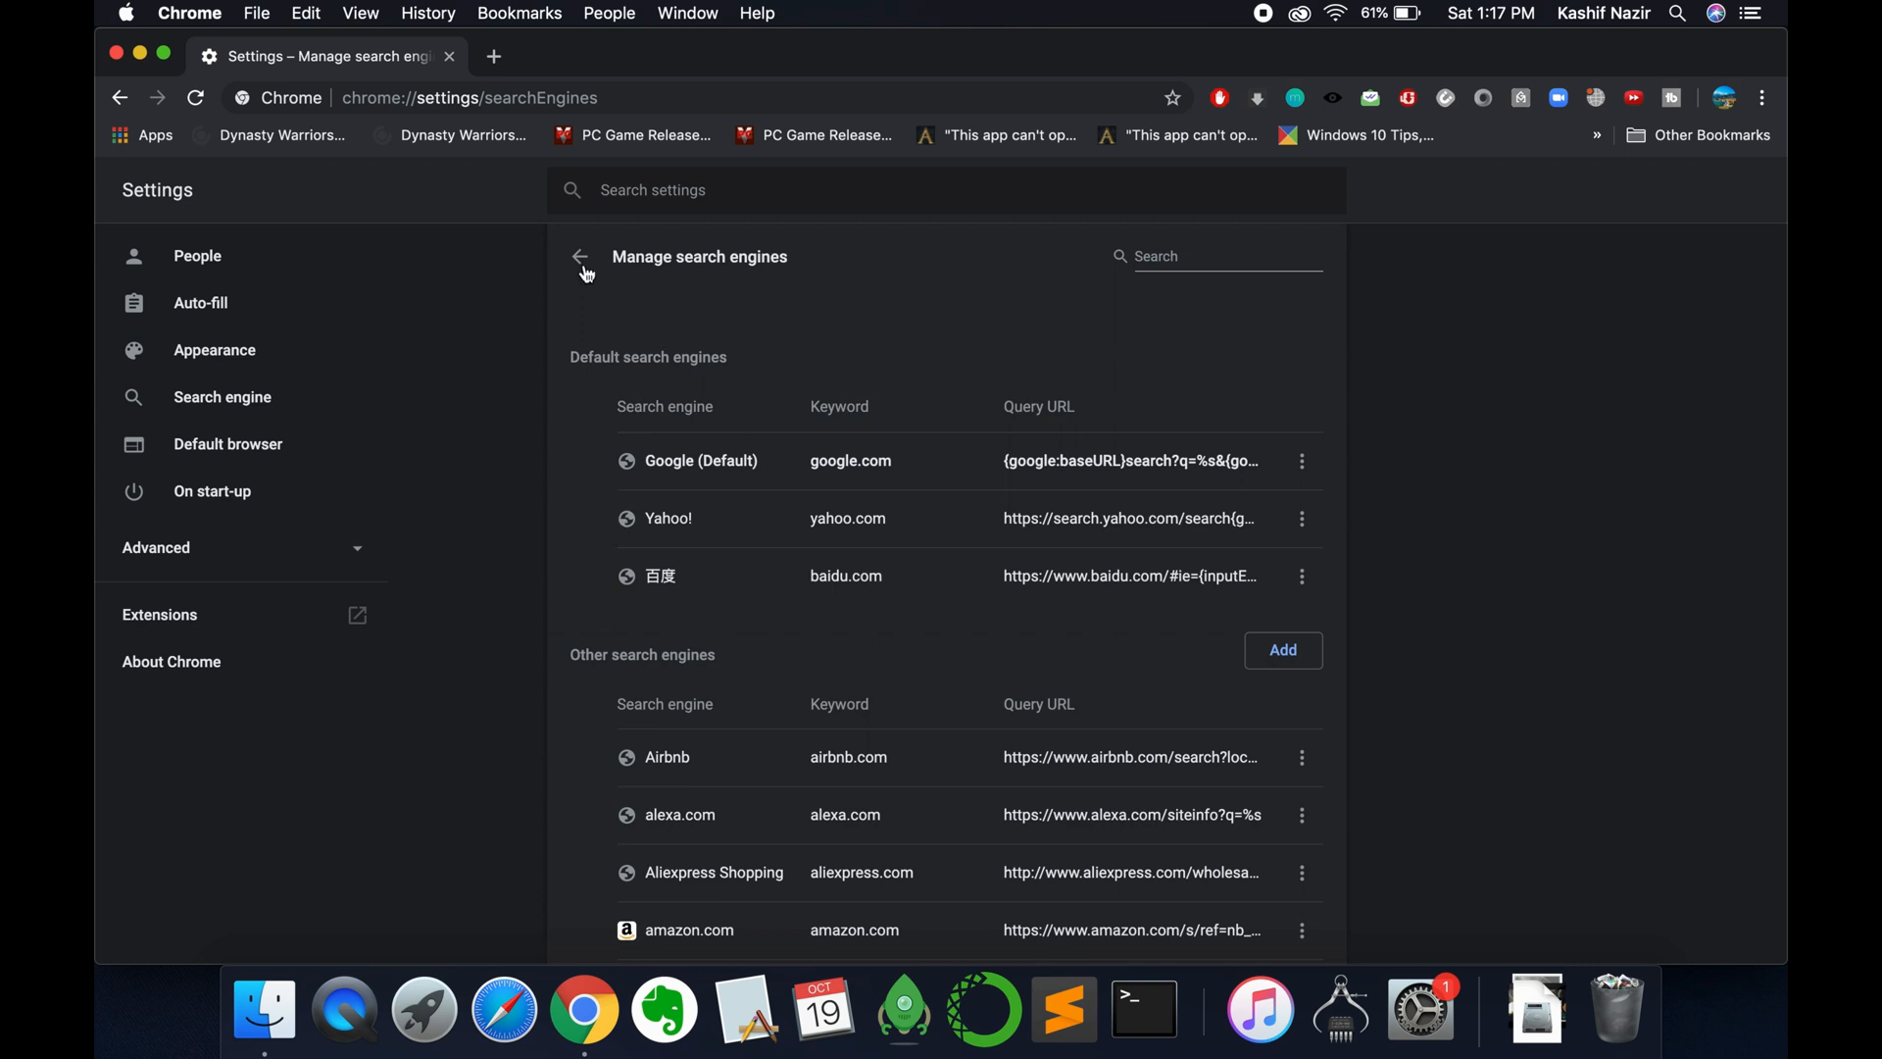
click(579, 257)
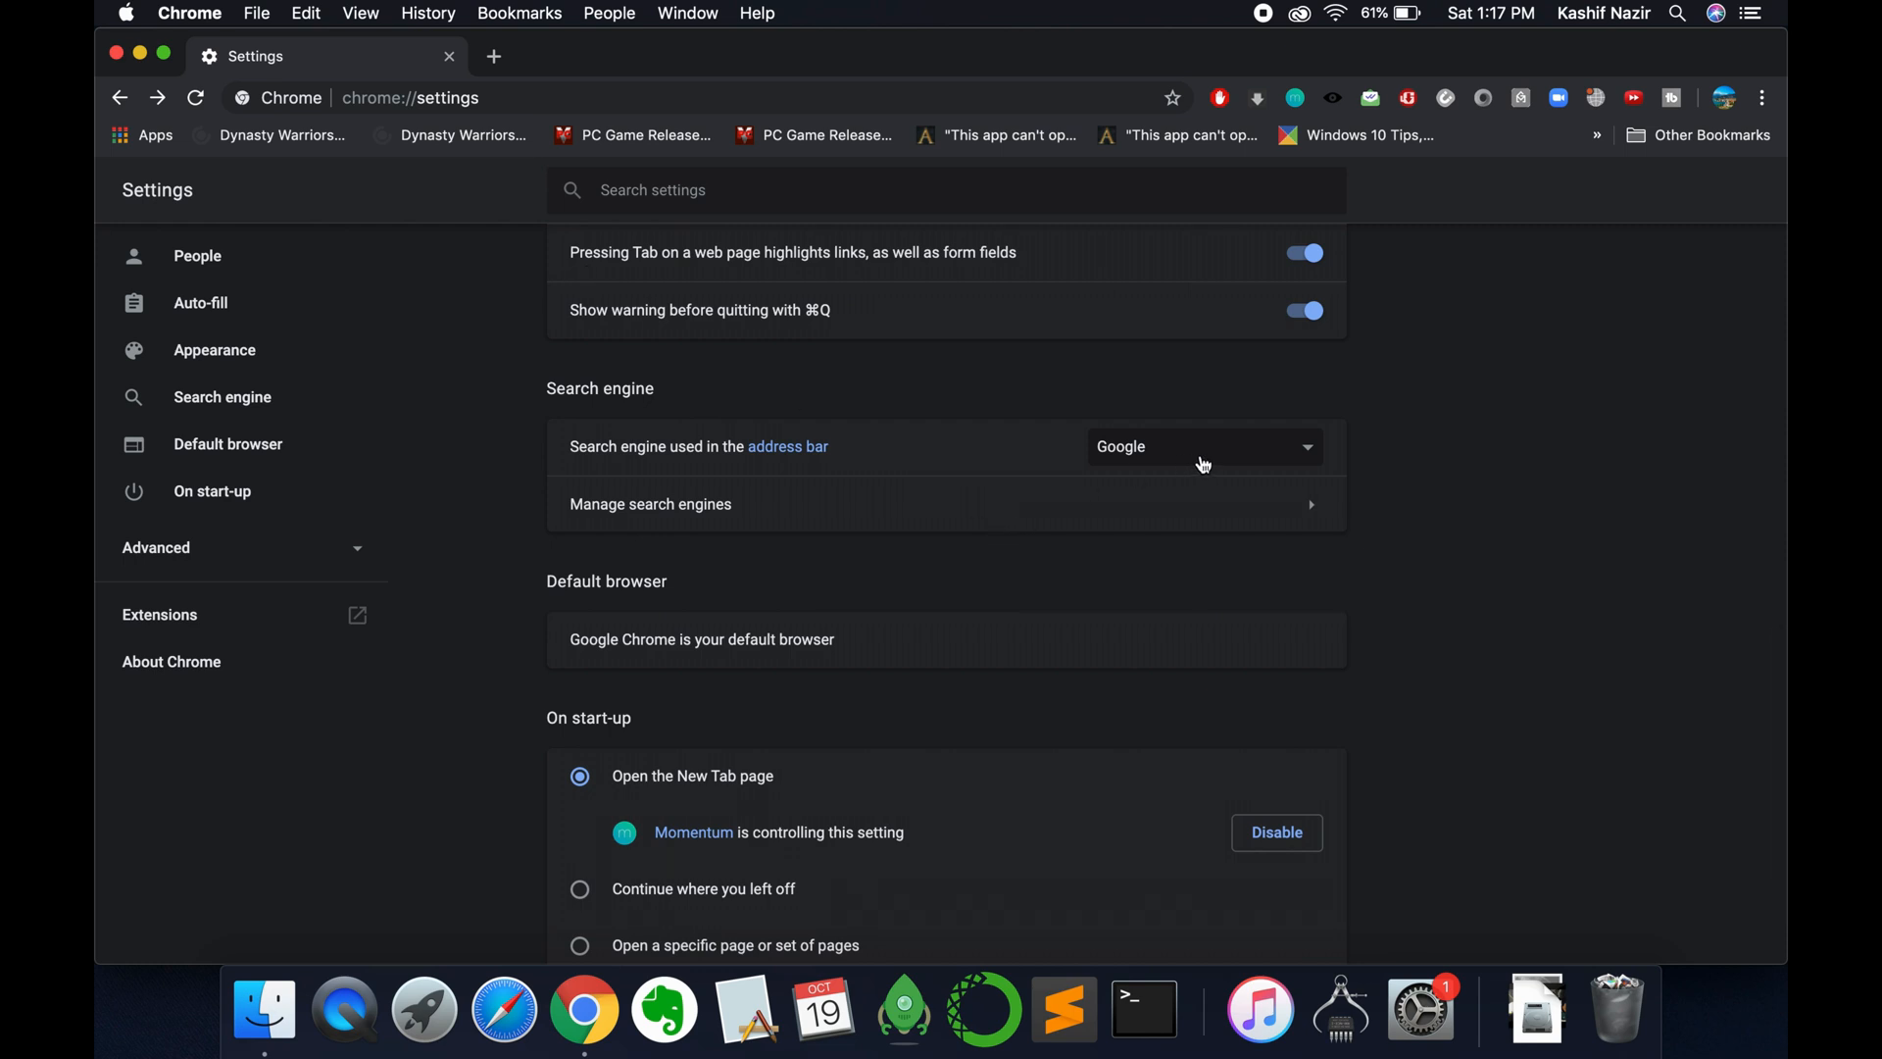